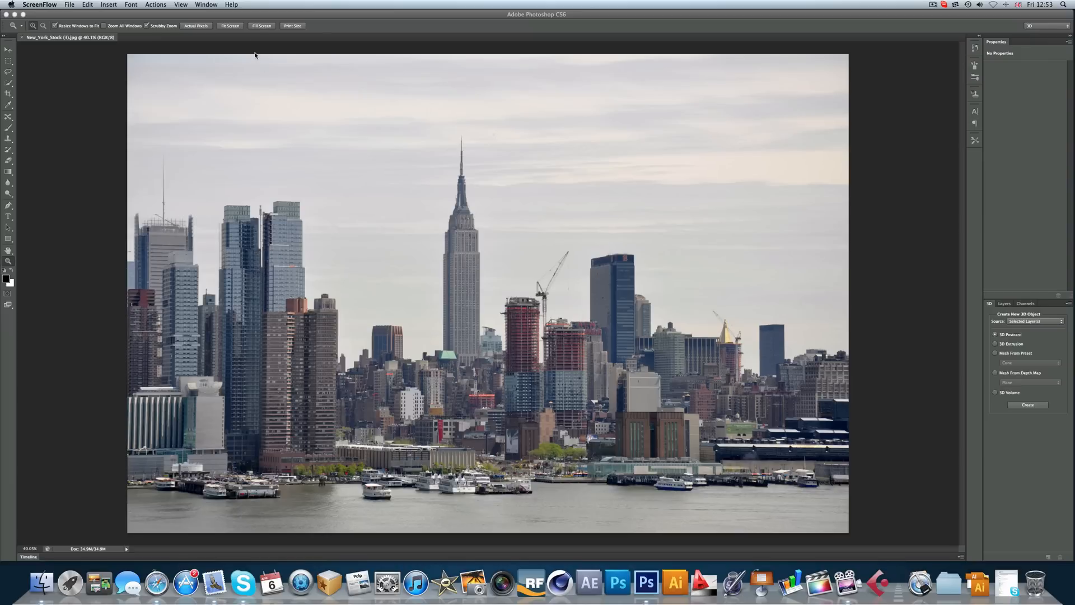
mouse_move(211, 175)
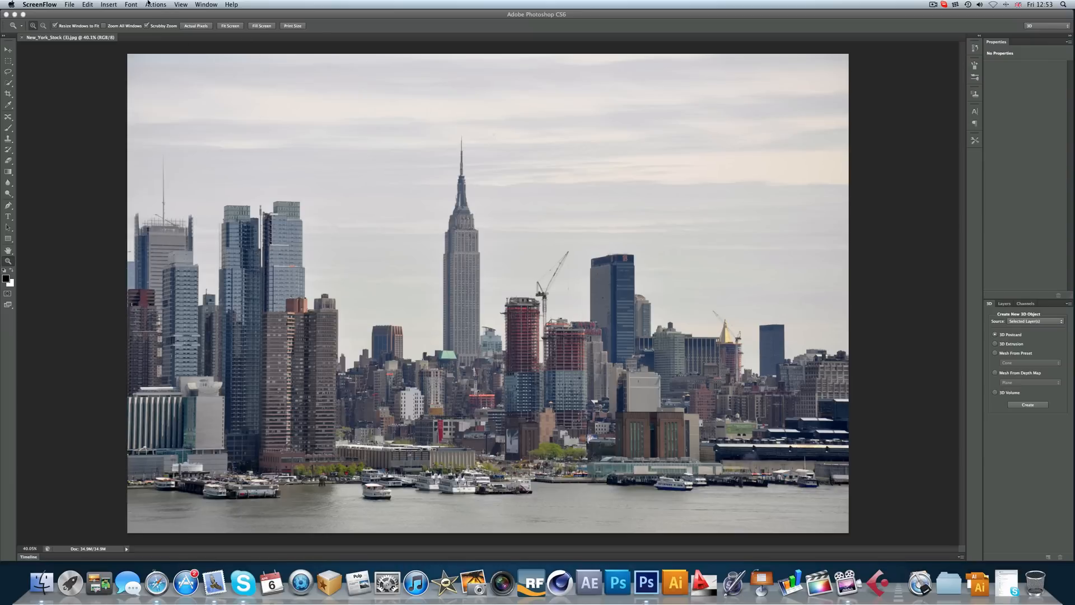
Open the Filter menu to browse the Blur filters
left_click(170, 5)
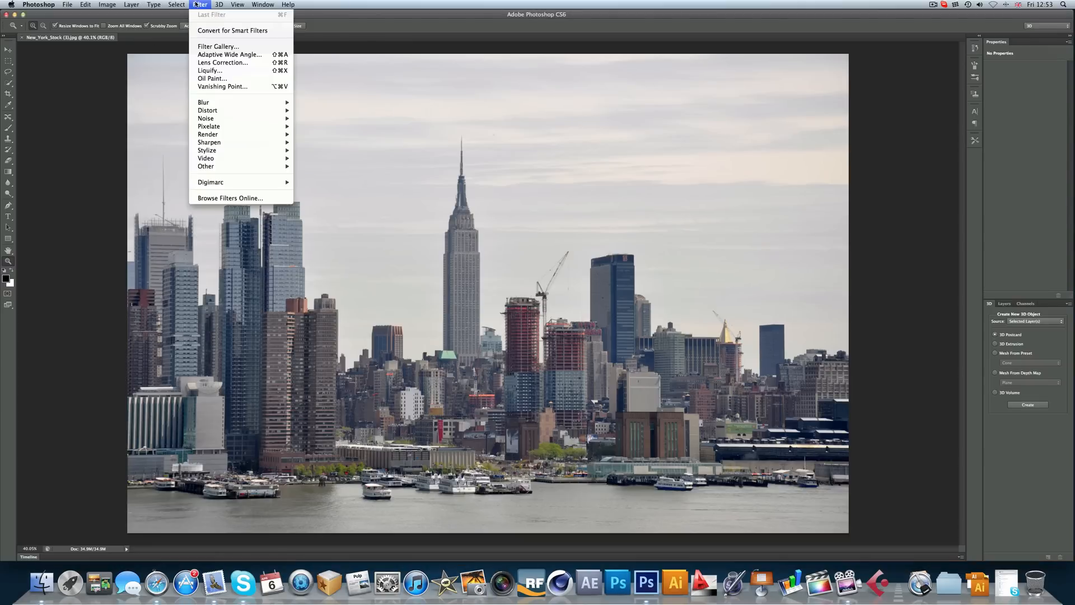
mouse_move(203, 101)
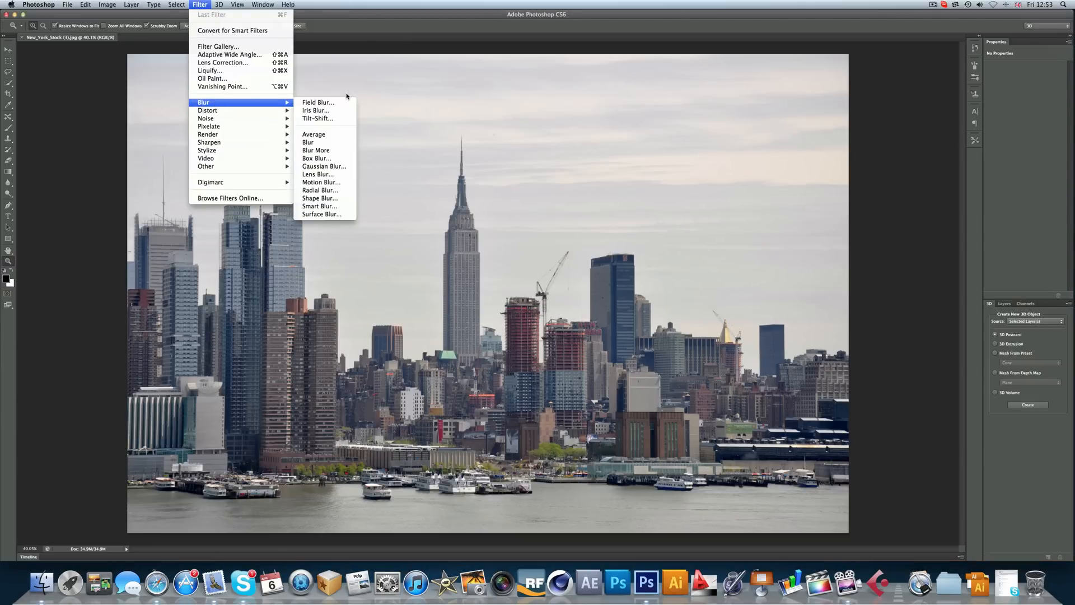
mouse_move(229, 31)
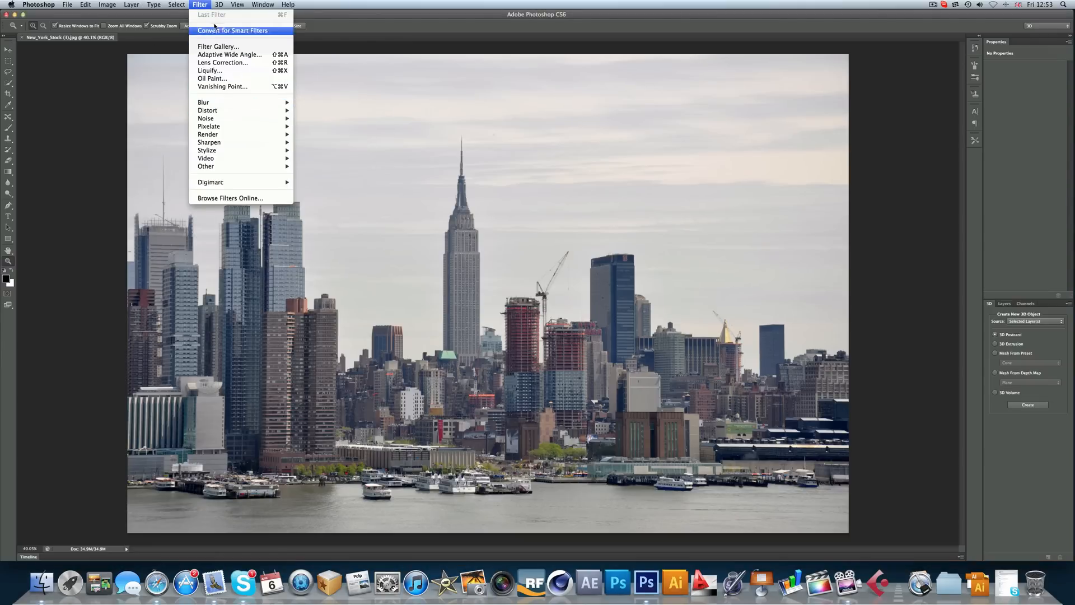
mouse_move(203, 102)
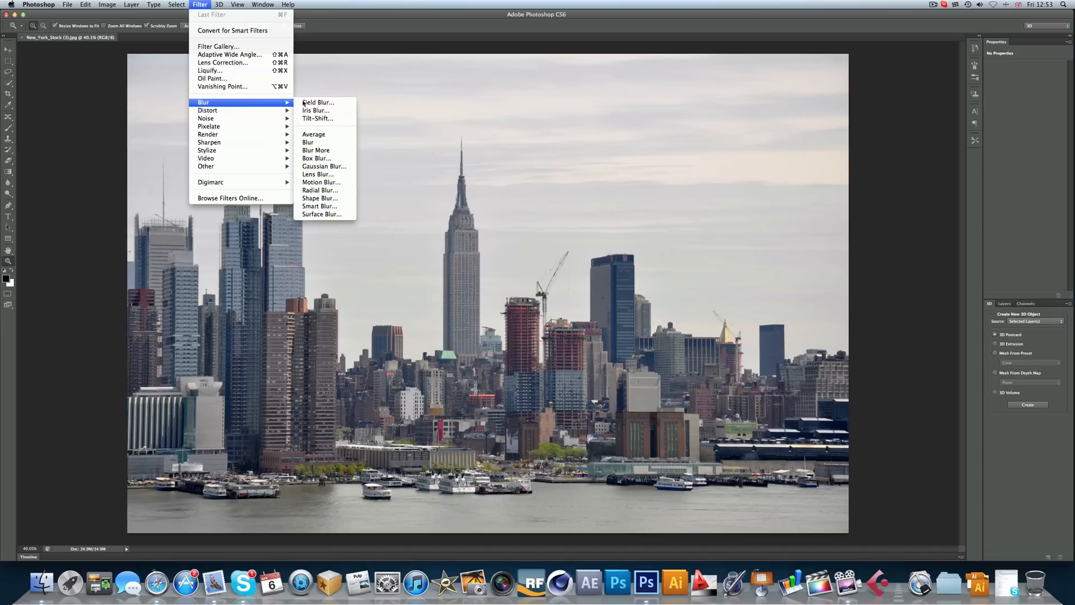
mouse_move(317, 103)
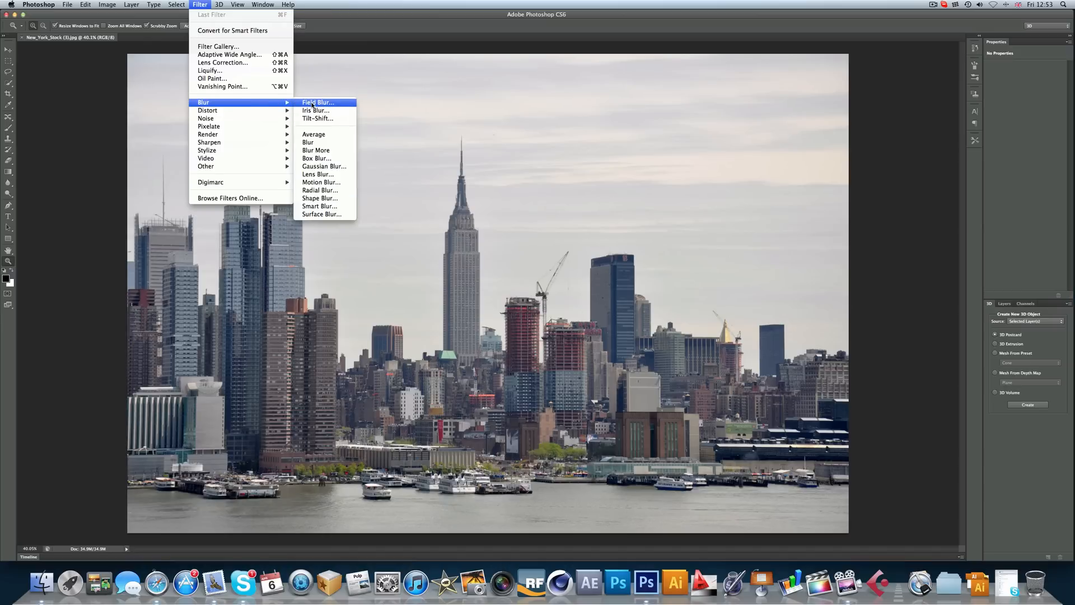
Start a Field Blur, move its pin near the crane, and add a 2 px pin over lower-left buildings
left_click(318, 102)
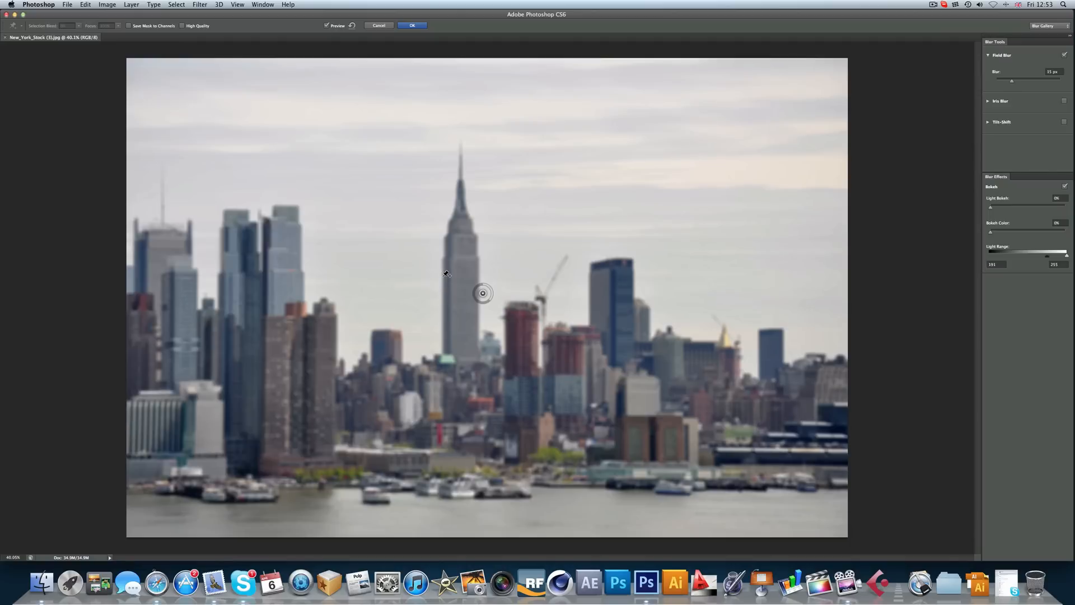
mouse_move(449, 293)
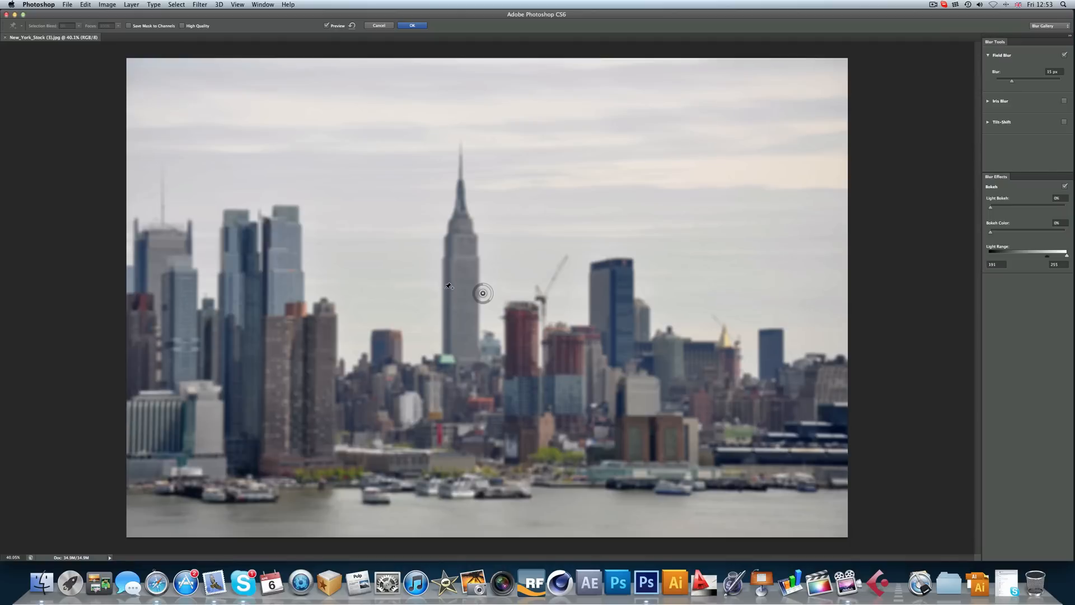
mouse_move(505, 297)
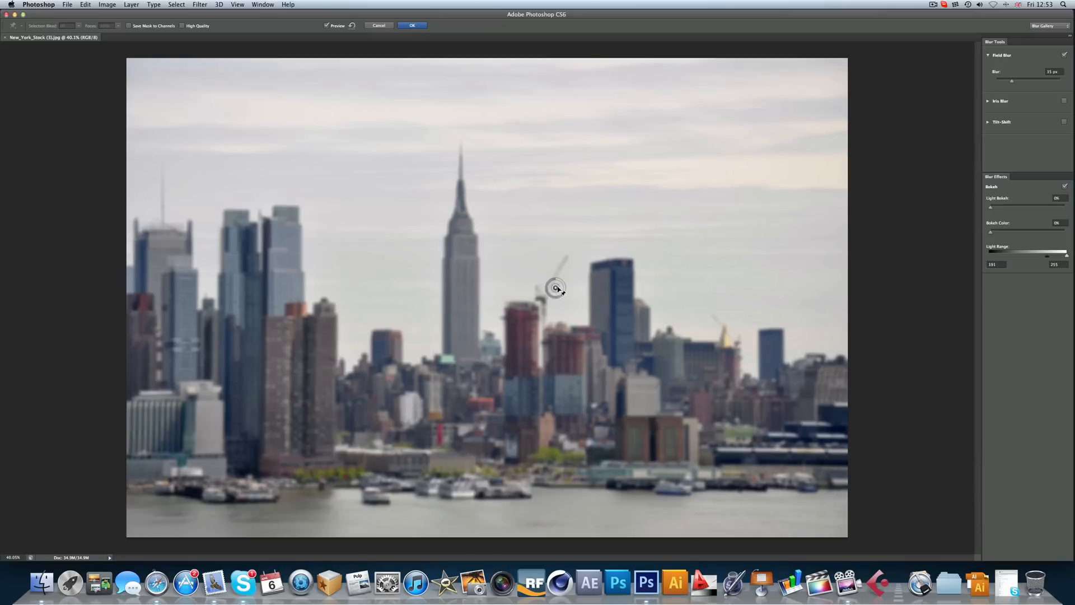
left_click_drag(556, 286, 357, 235)
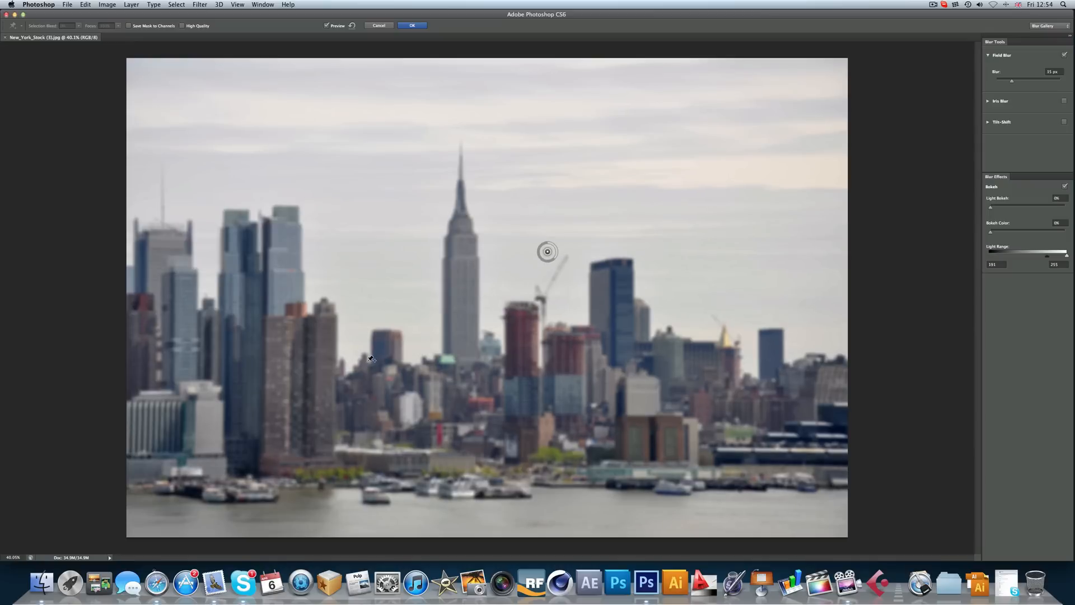
left_click(369, 361)
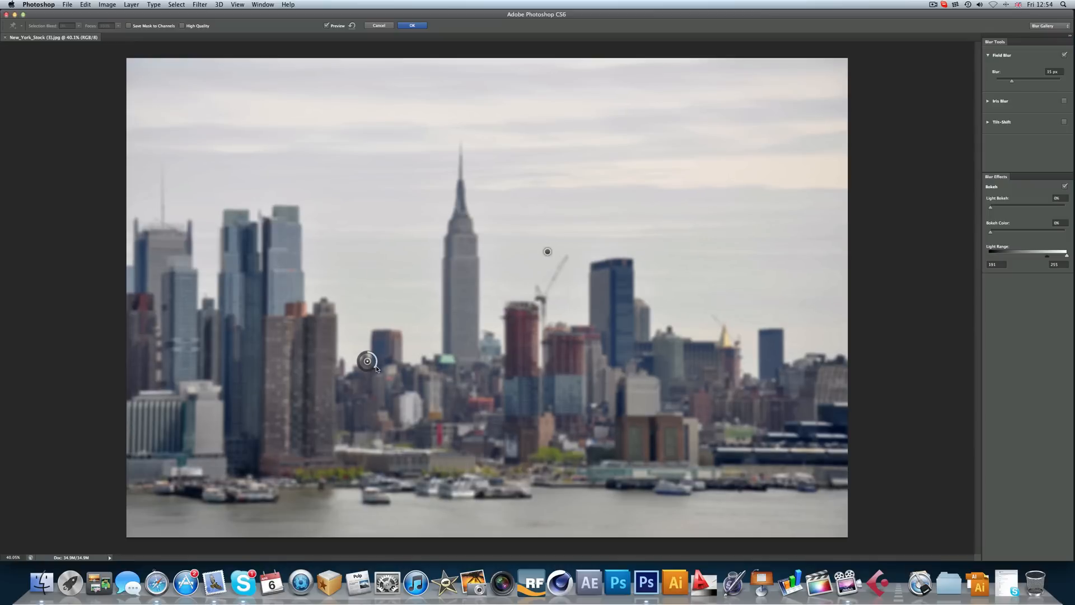
left_click_drag(1012, 79, 991, 79)
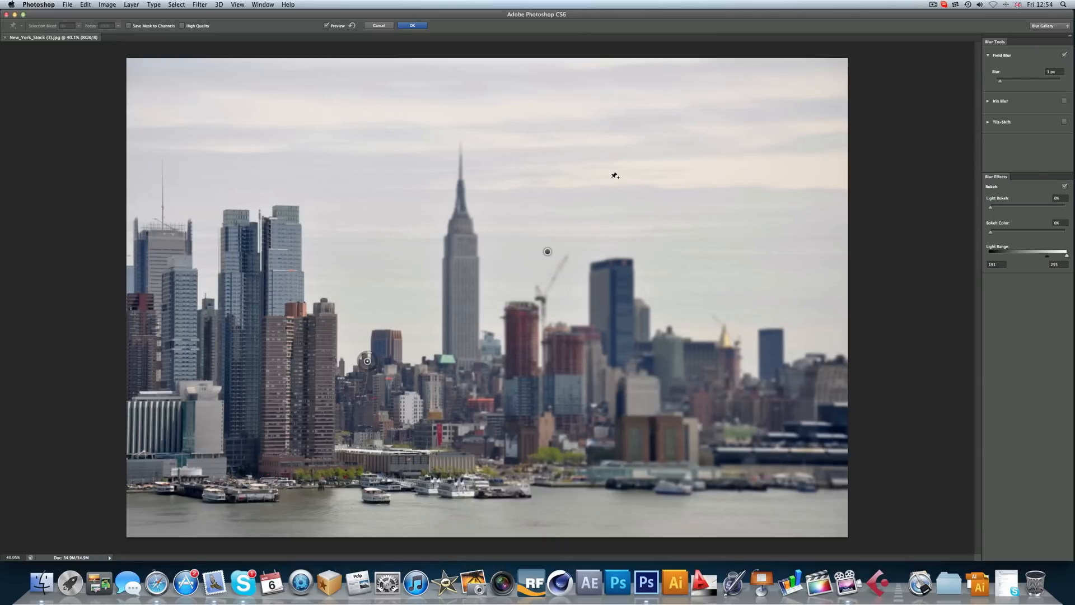
mouse_move(312, 309)
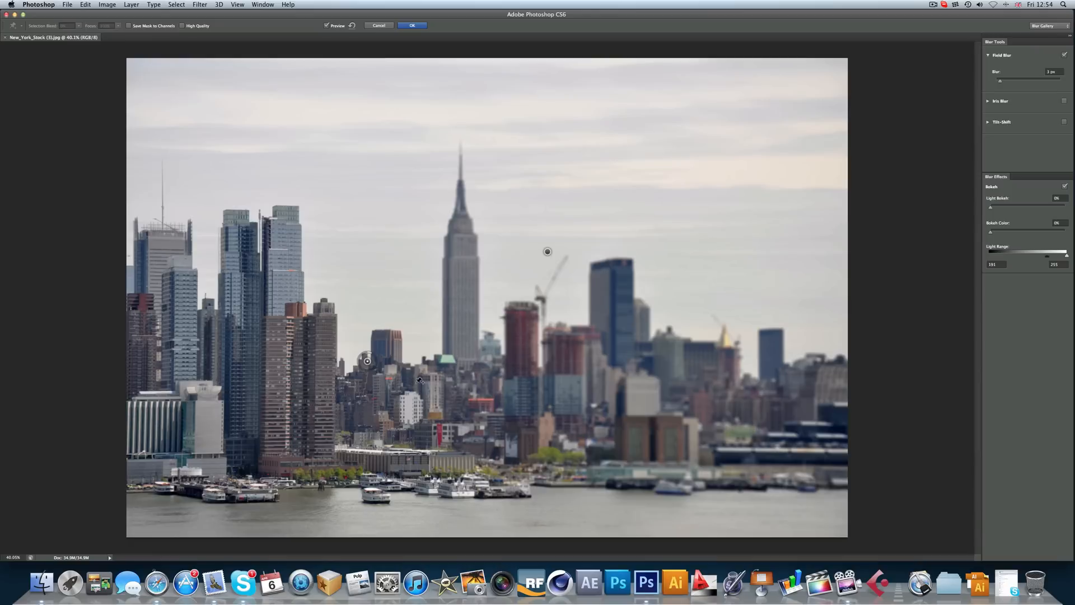
mouse_move(534, 293)
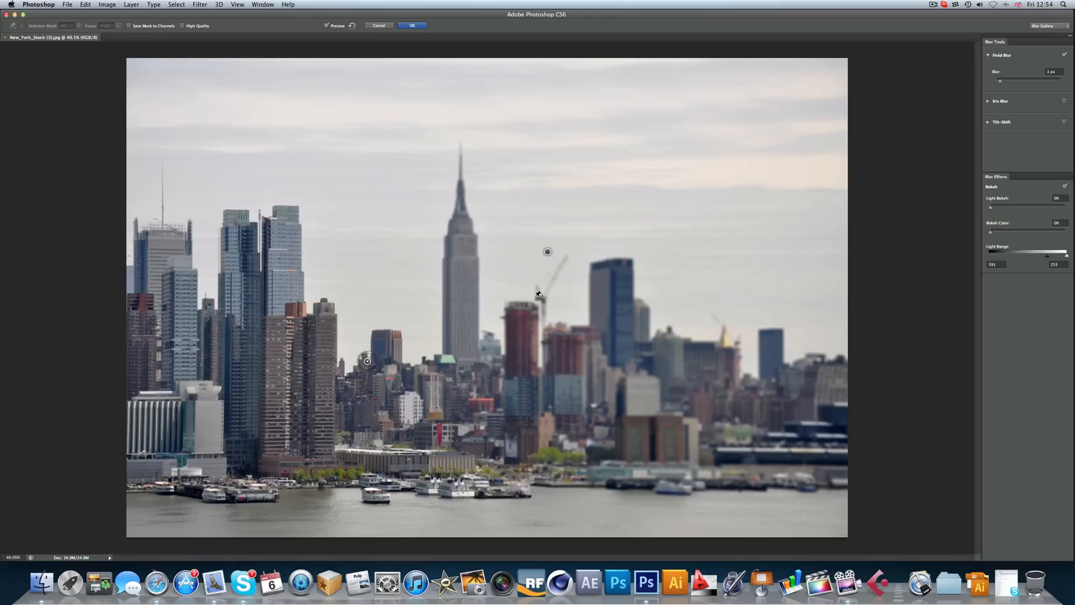
mouse_move(549, 253)
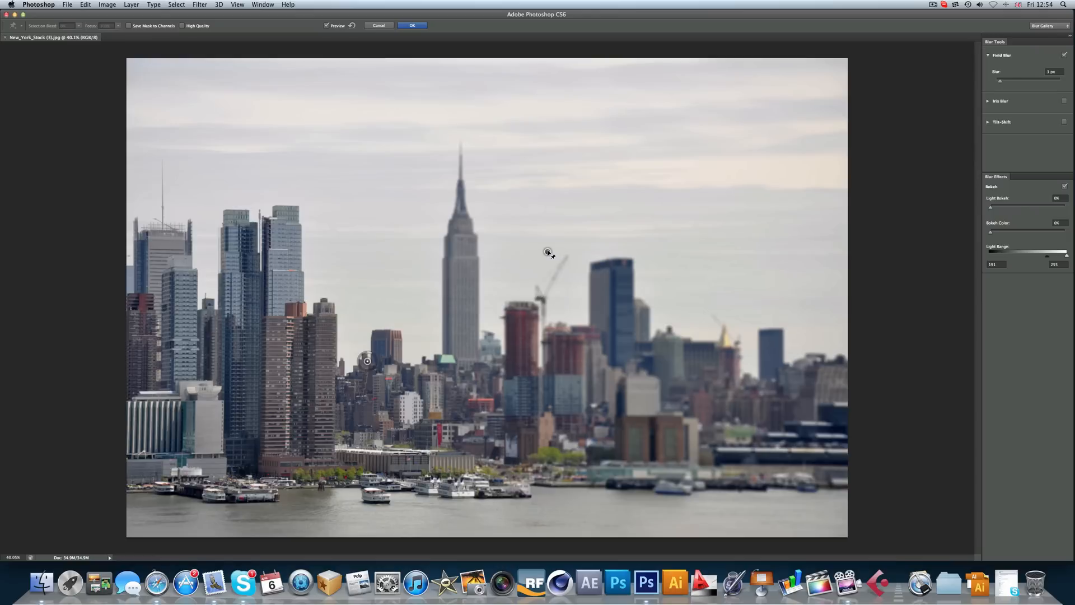
Raise the upper blur point to about 33 px using its blur ring and Blur slider
left_click_drag(548, 252, 547, 251)
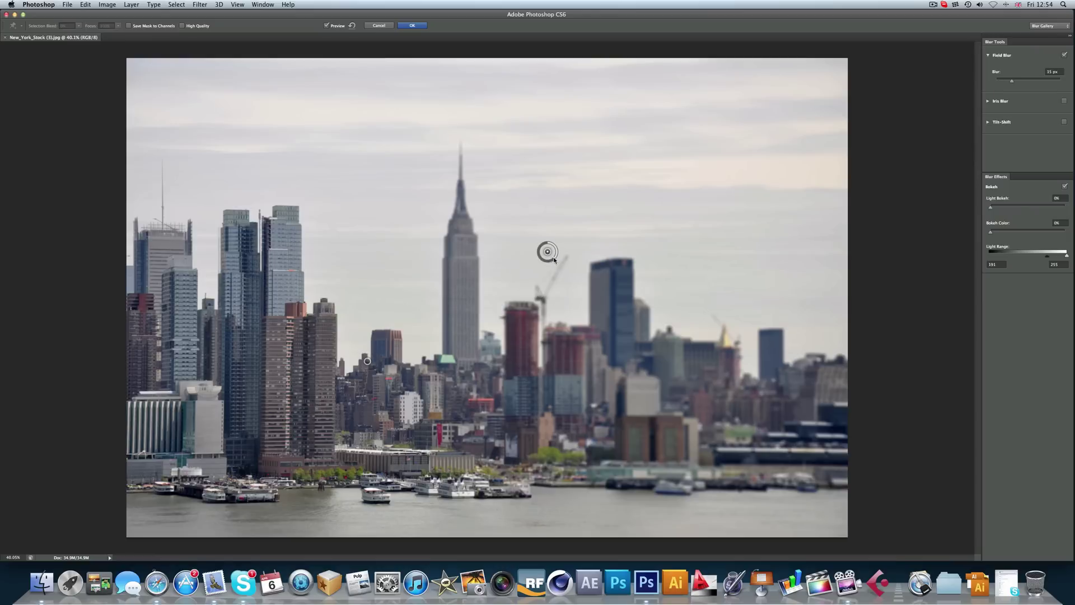
left_click_drag(547, 251, 547, 251)
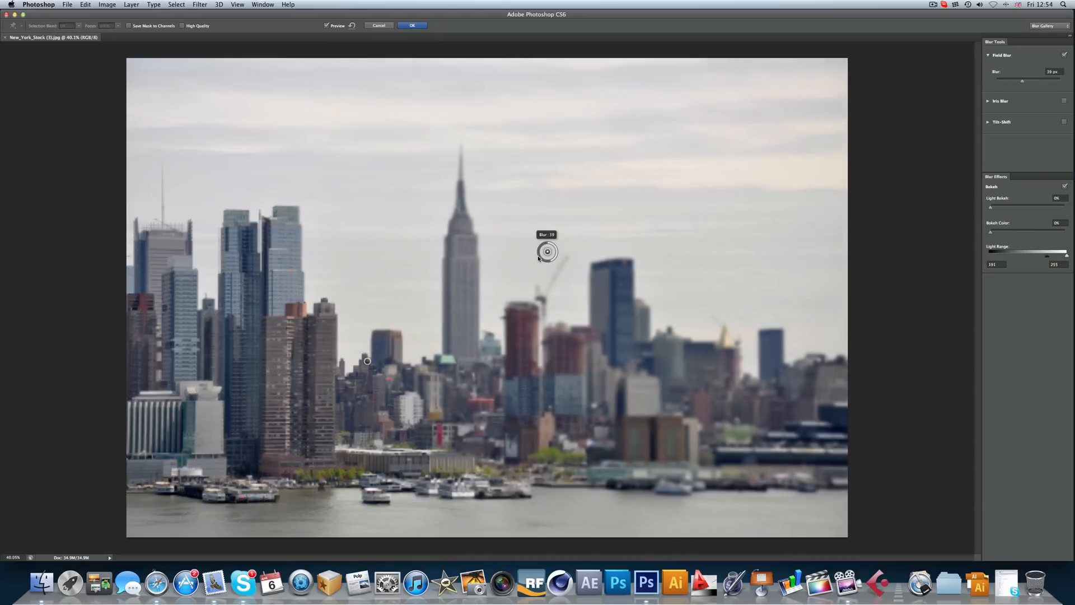
left_click_drag(546, 245, 550, 255)
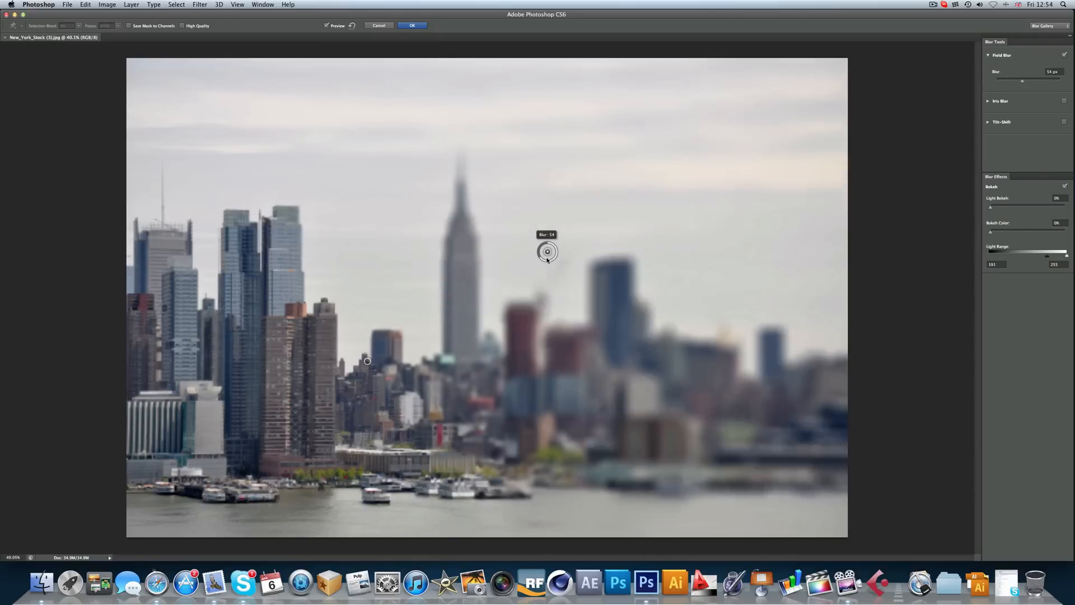
left_click_drag(555, 261, 549, 251)
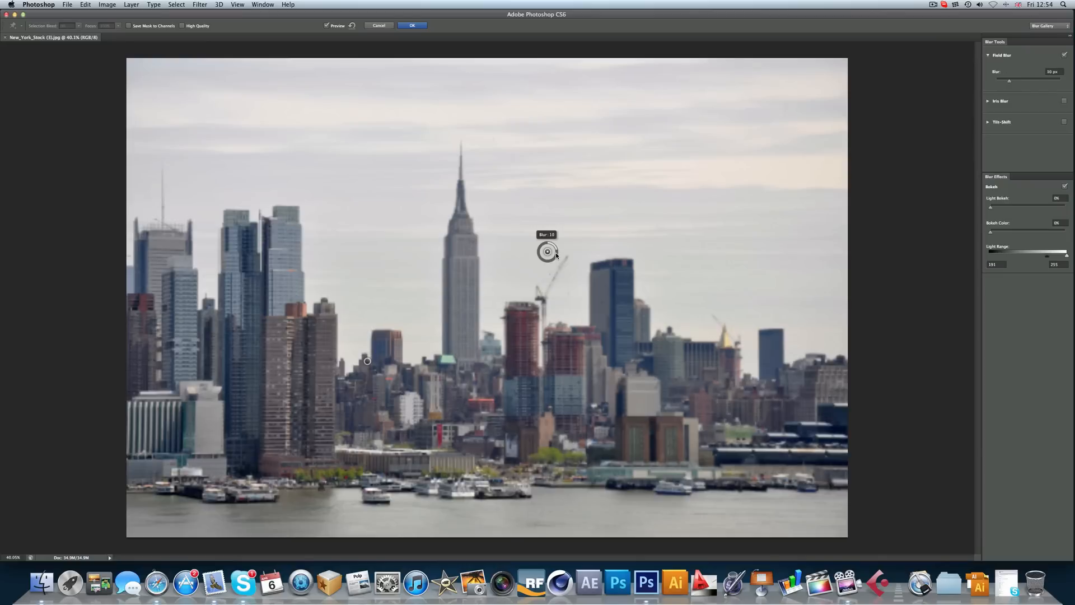
left_click_drag(1009, 80, 1011, 80)
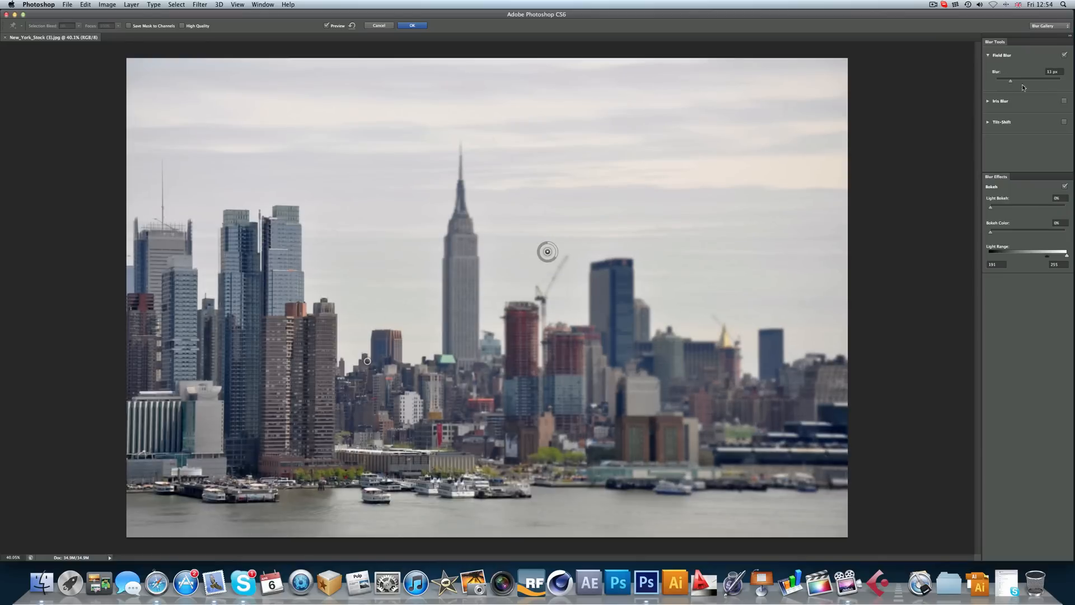
left_click_drag(1011, 80, 1025, 80)
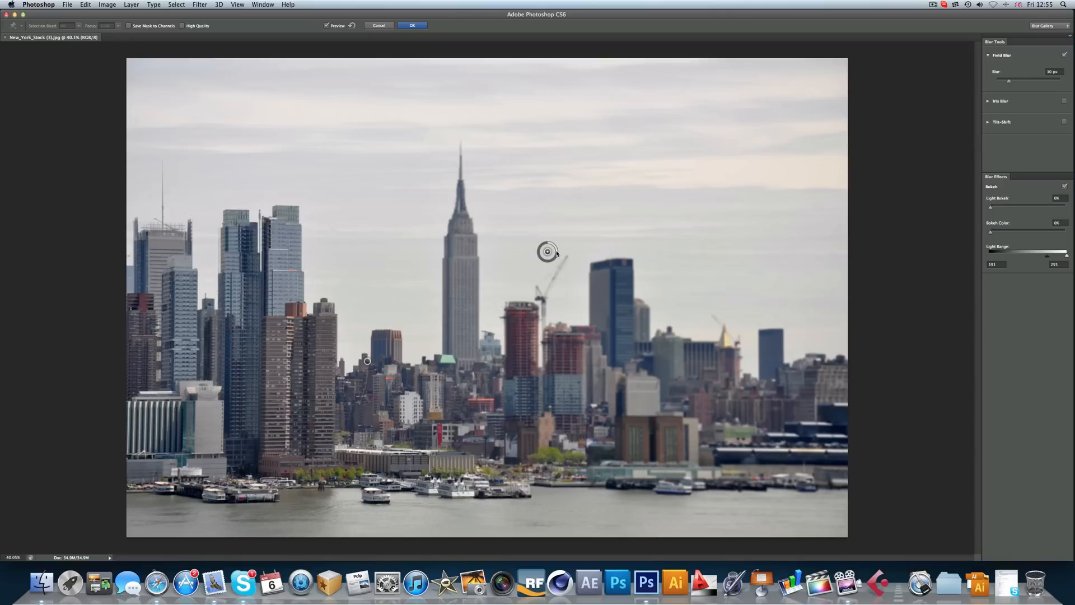
Nudge the blur strength, brighten Light Bokeh, and adjust the bokeh Light Range
left_click_drag(1011, 80, 1000, 80)
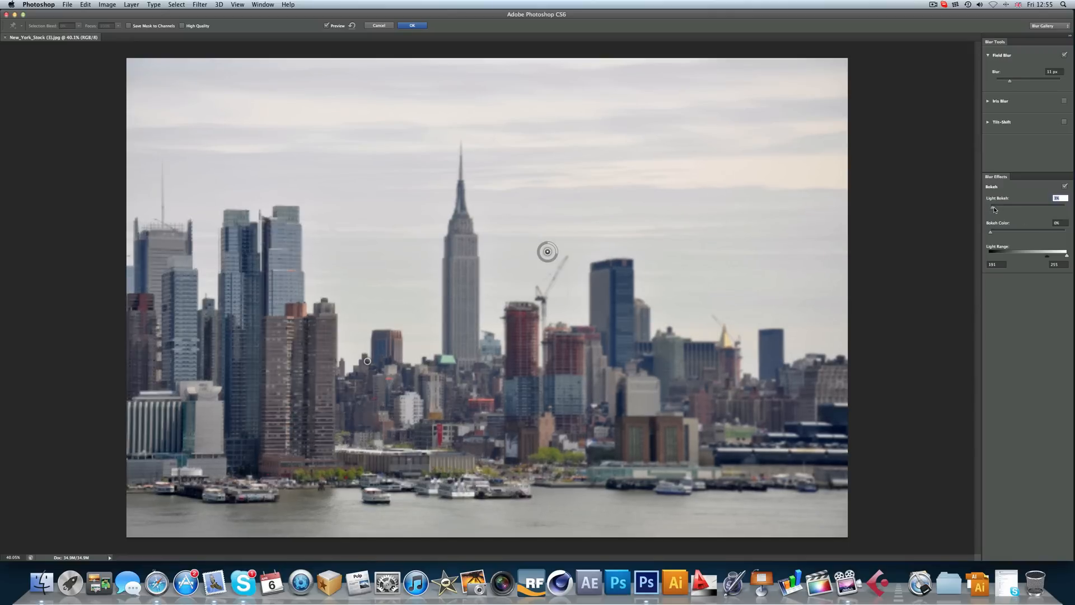
left_click_drag(990, 205, 1005, 205)
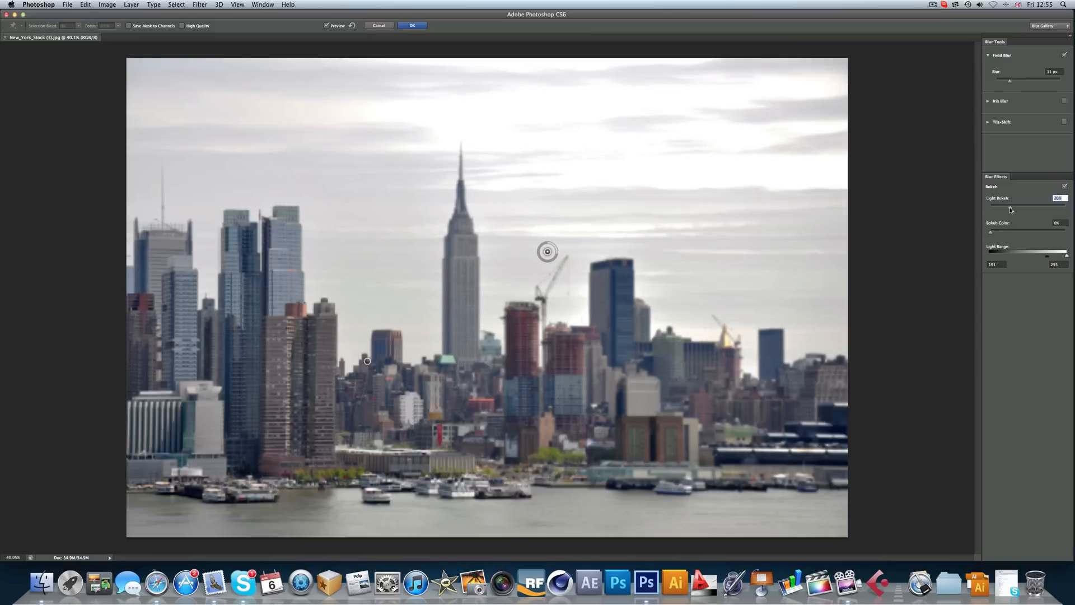
left_click_drag(553, 252, 549, 252)
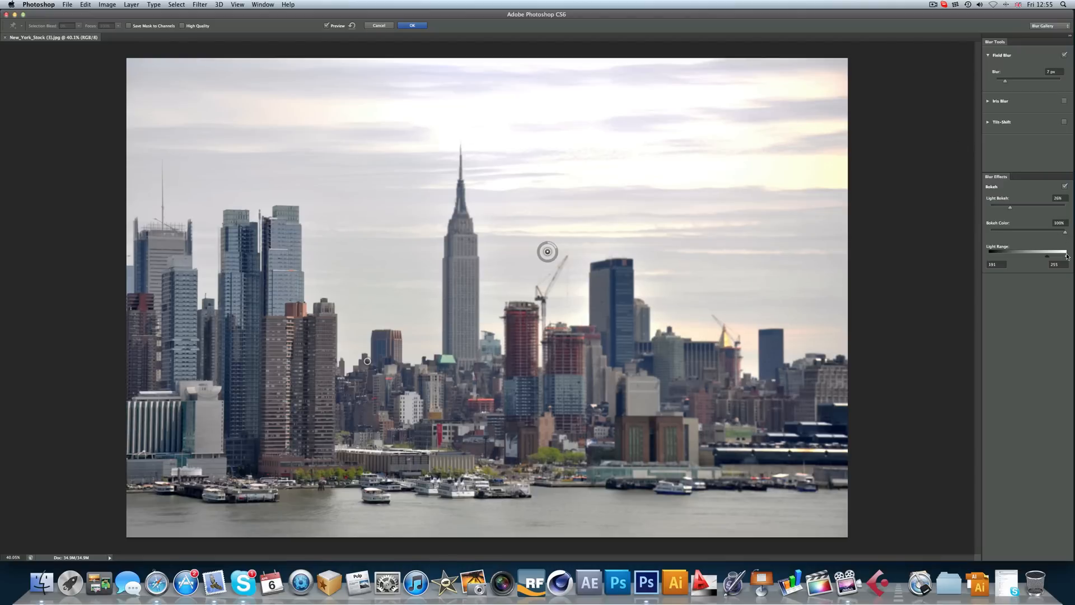
left_click_drag(1066, 255, 1047, 256)
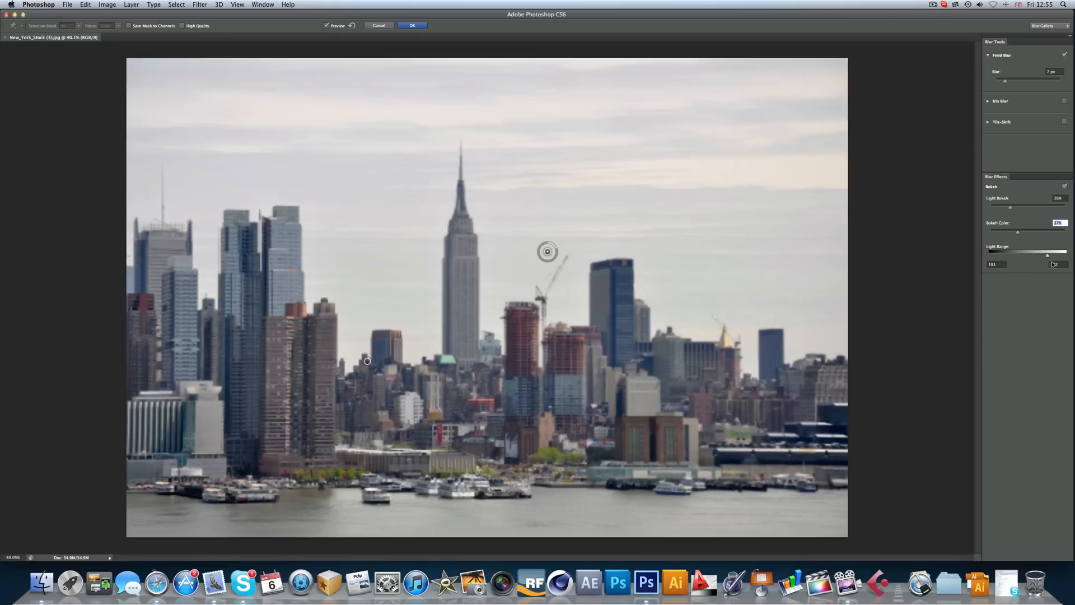
left_click_drag(1047, 255, 1066, 256)
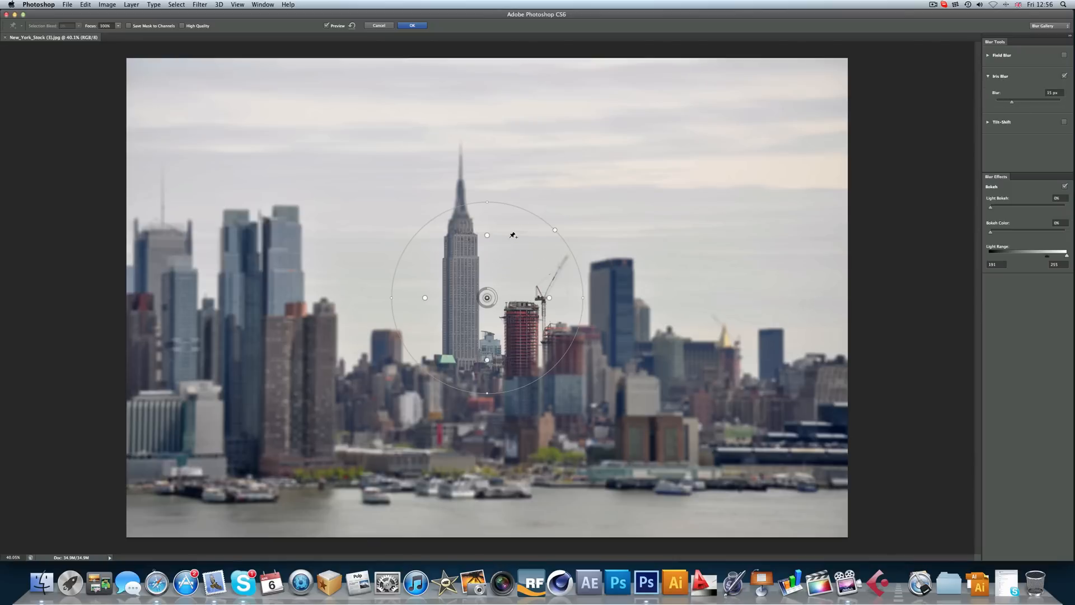
mouse_move(535, 245)
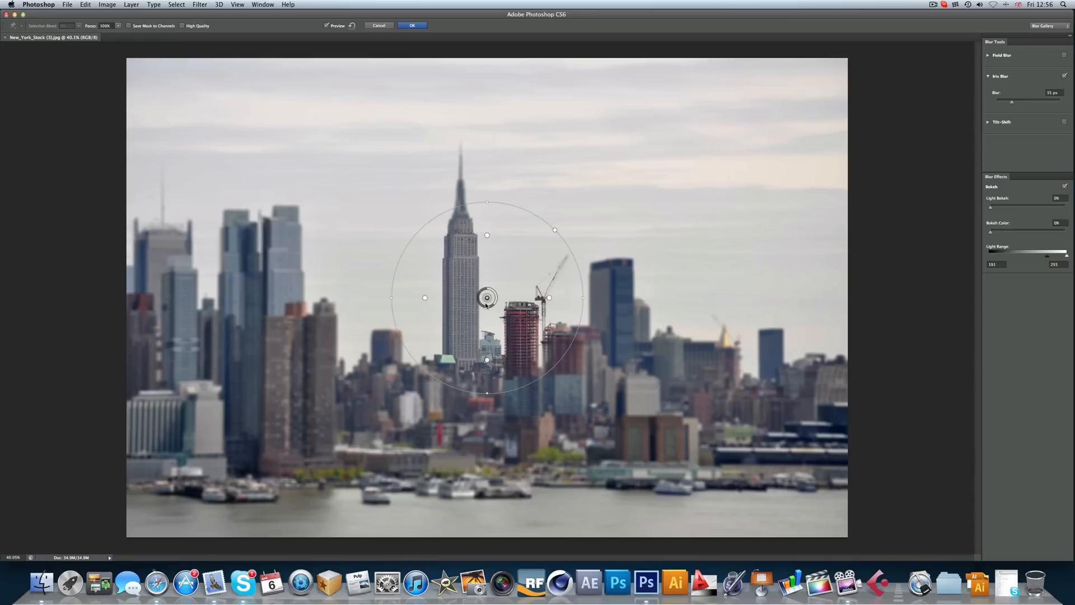
mouse_move(483, 311)
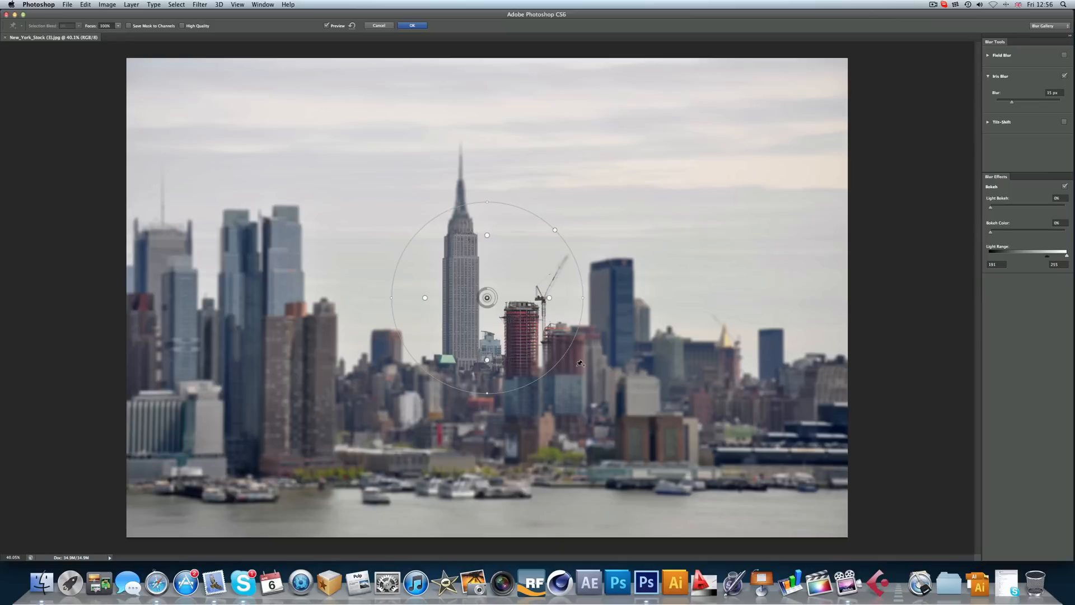
mouse_move(556, 231)
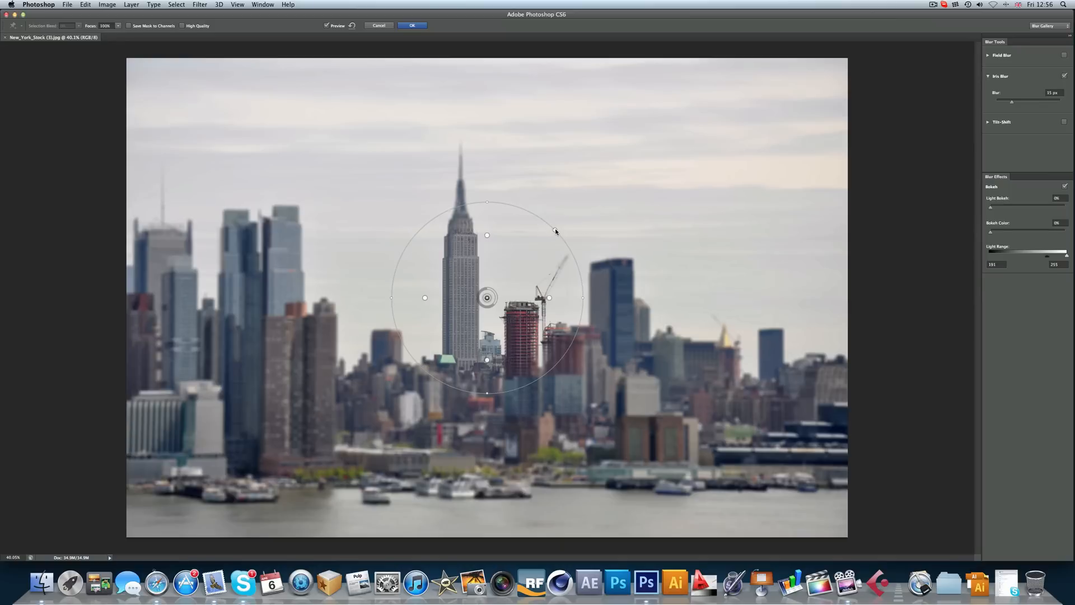
Centre the iris blur's sharp ellipse on the waterfront boats with a gentle 7 px blur
left_click_drag(555, 231, 560, 224)
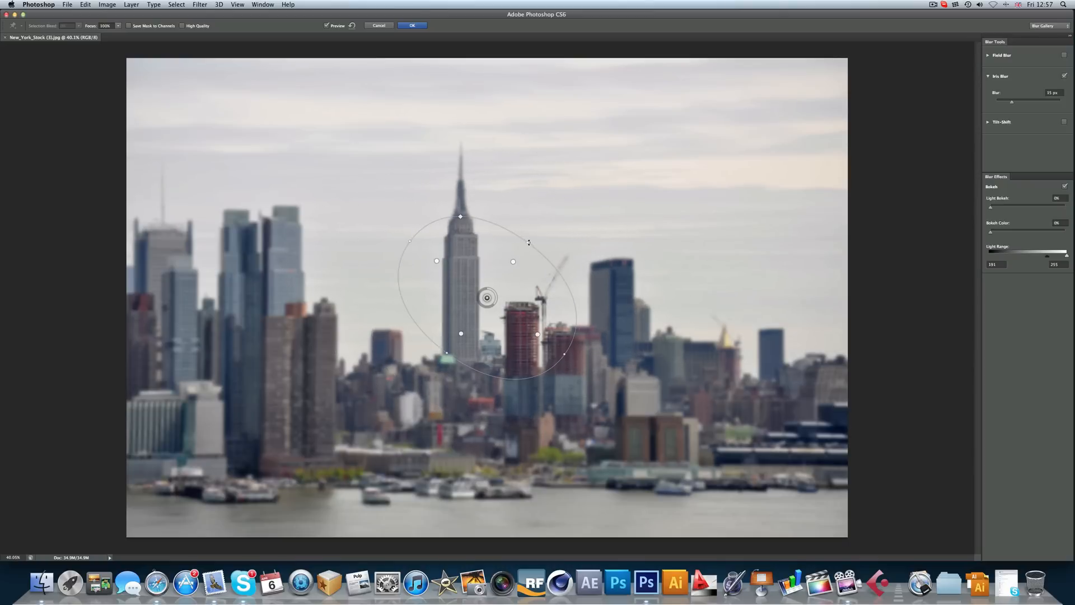
left_click_drag(487, 297, 458, 349)
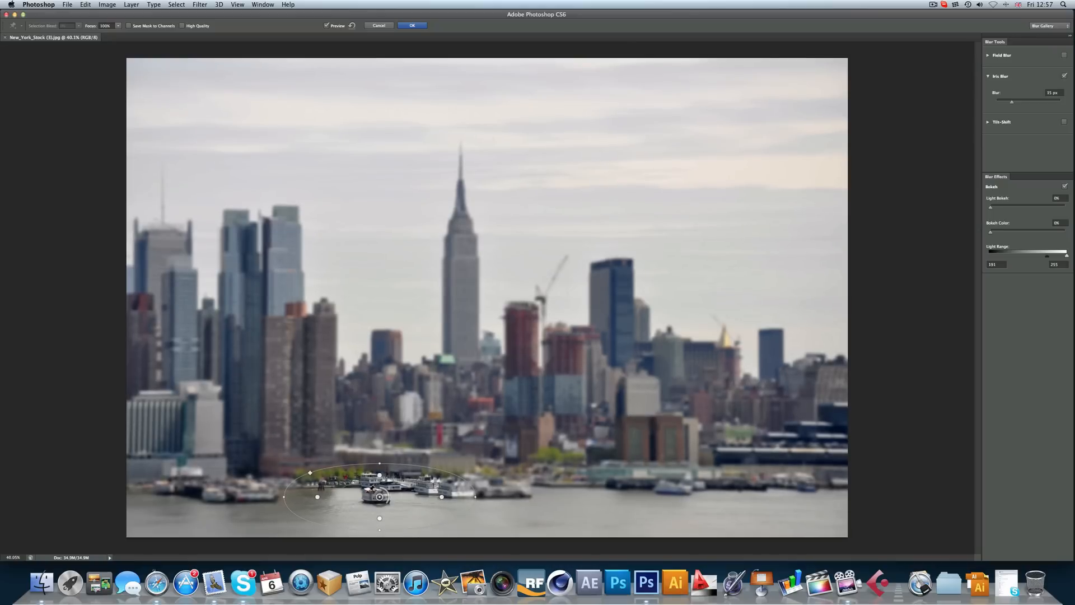
left_click_drag(379, 495, 375, 495)
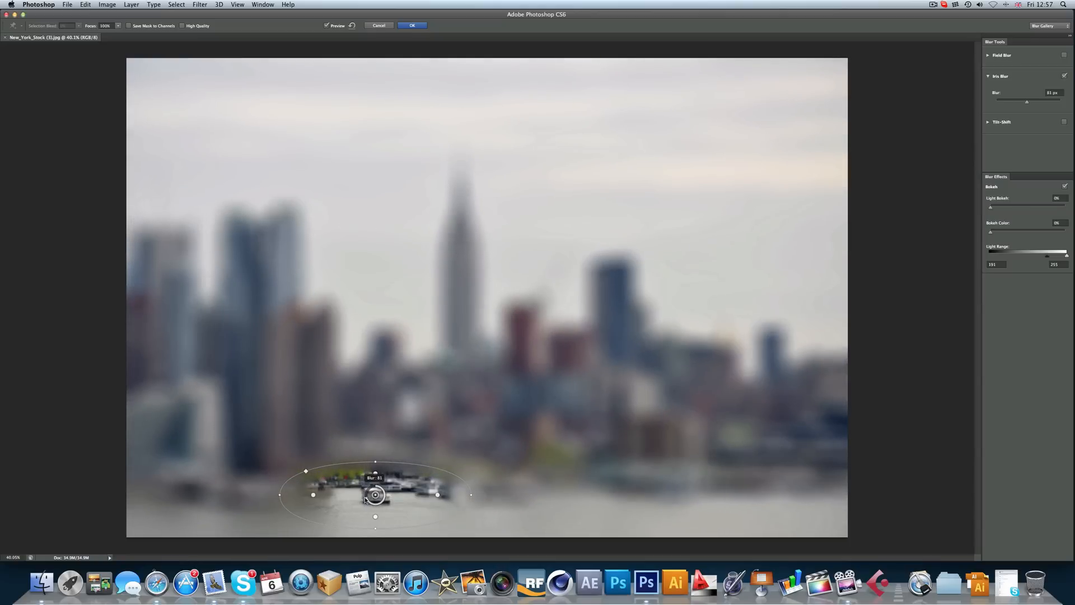
left_click_drag(1026, 101, 1024, 101)
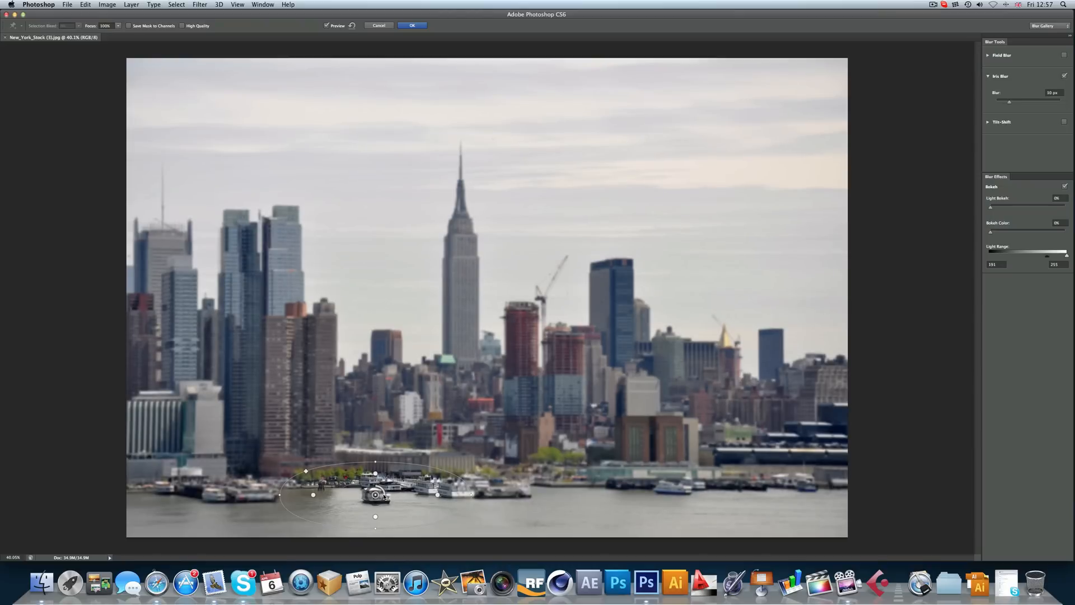
left_click_drag(1003, 101, 991, 101)
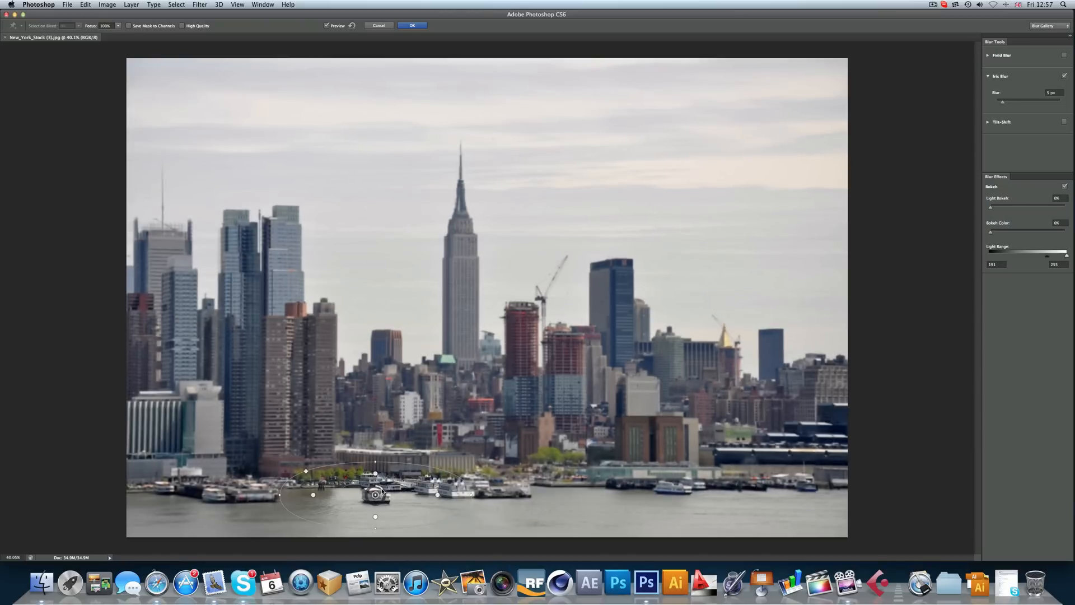
left_click_drag(375, 485, 379, 494)
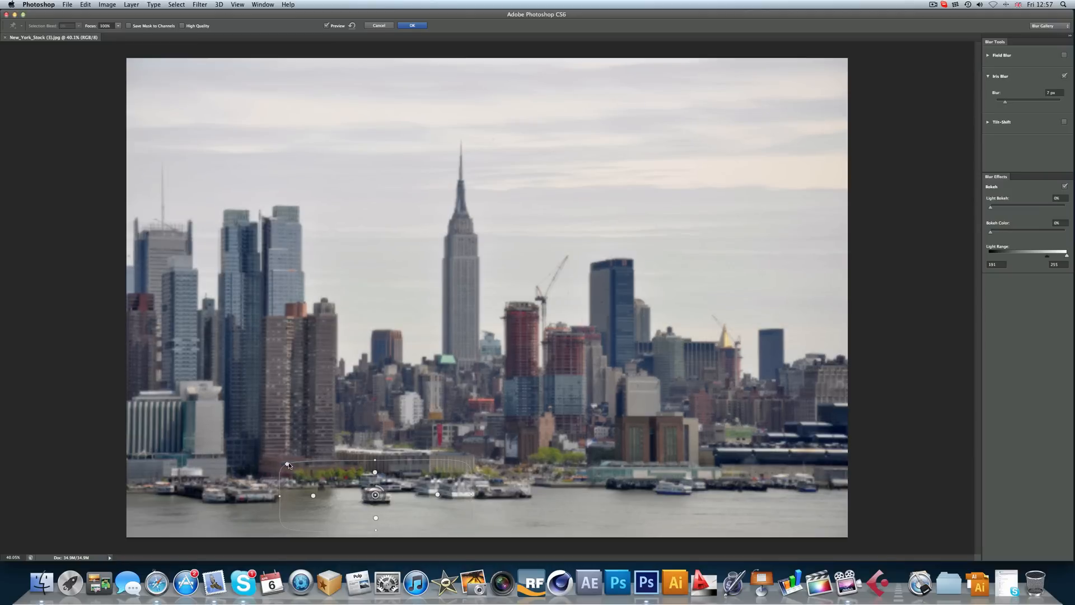
Reshape the iris ellipse's corner and outer edge around the boats, then remove the iris blur
left_click_drag(288, 465, 311, 471)
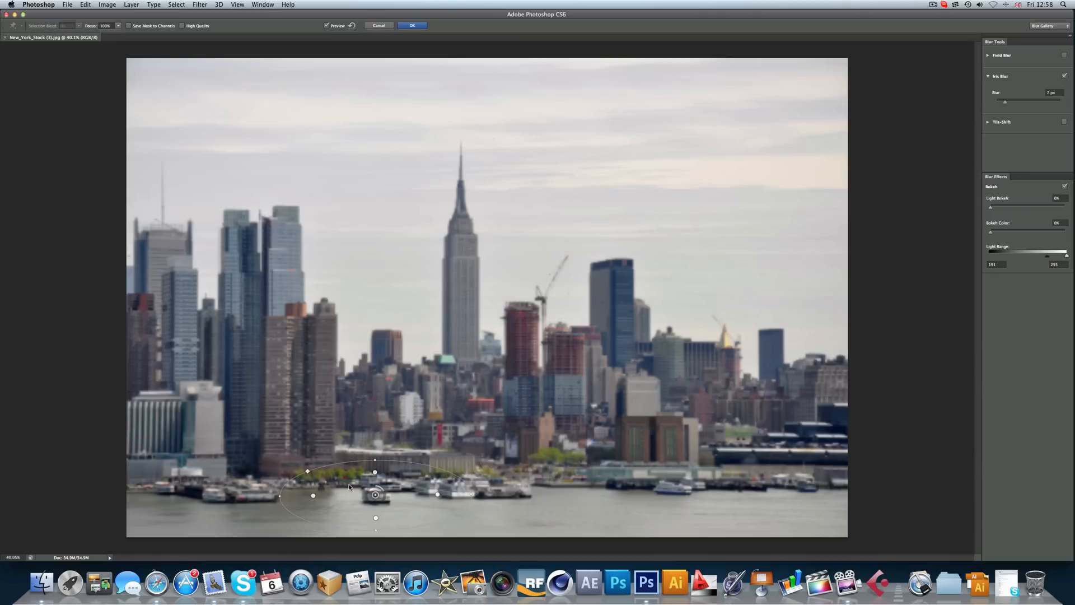
left_click_drag(307, 471, 287, 465)
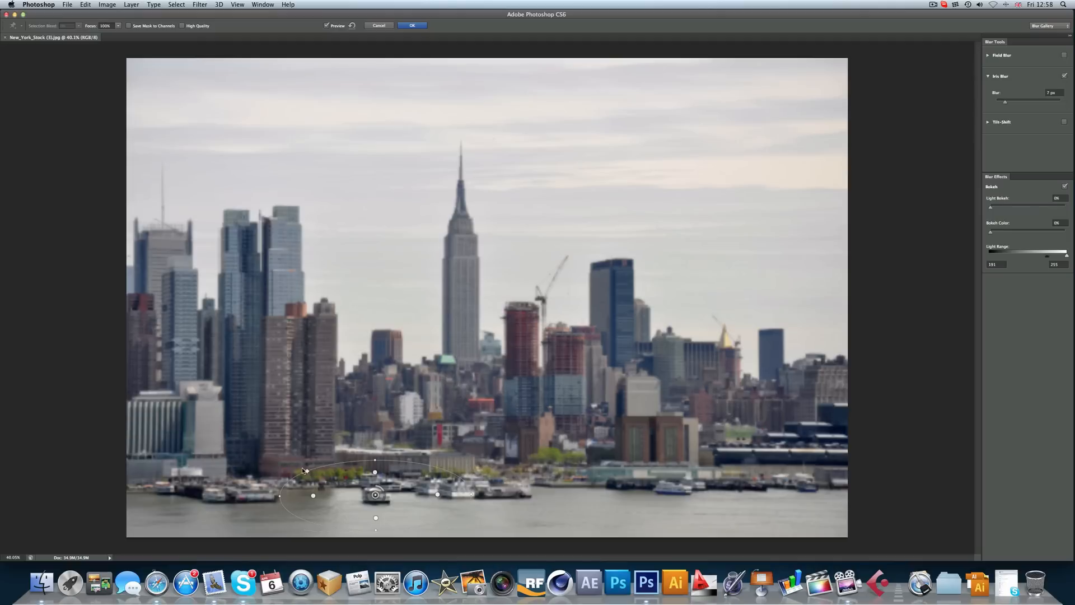
mouse_move(306, 469)
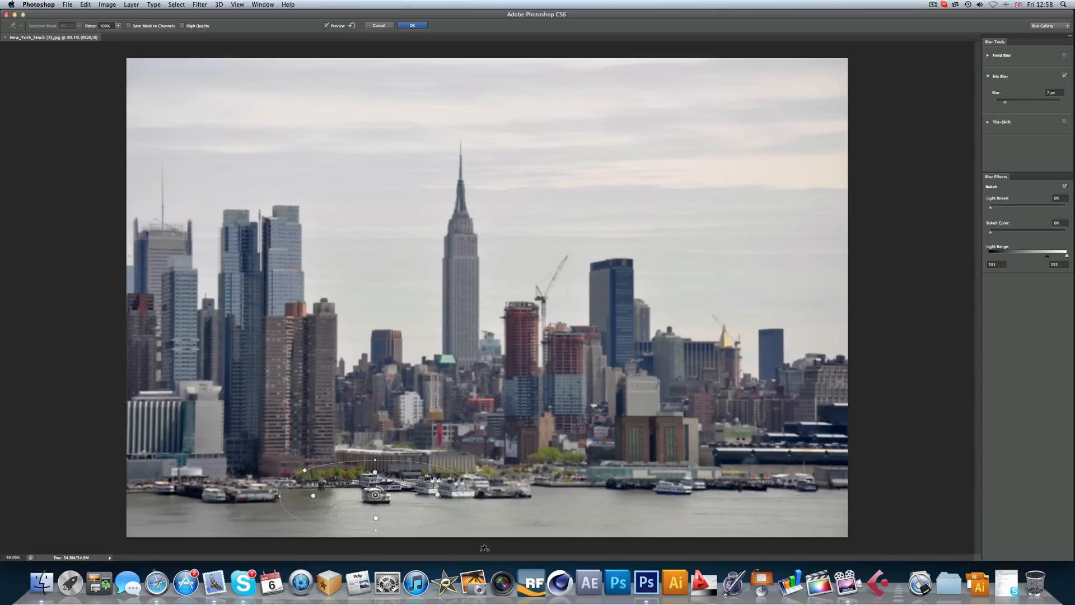
mouse_move(417, 557)
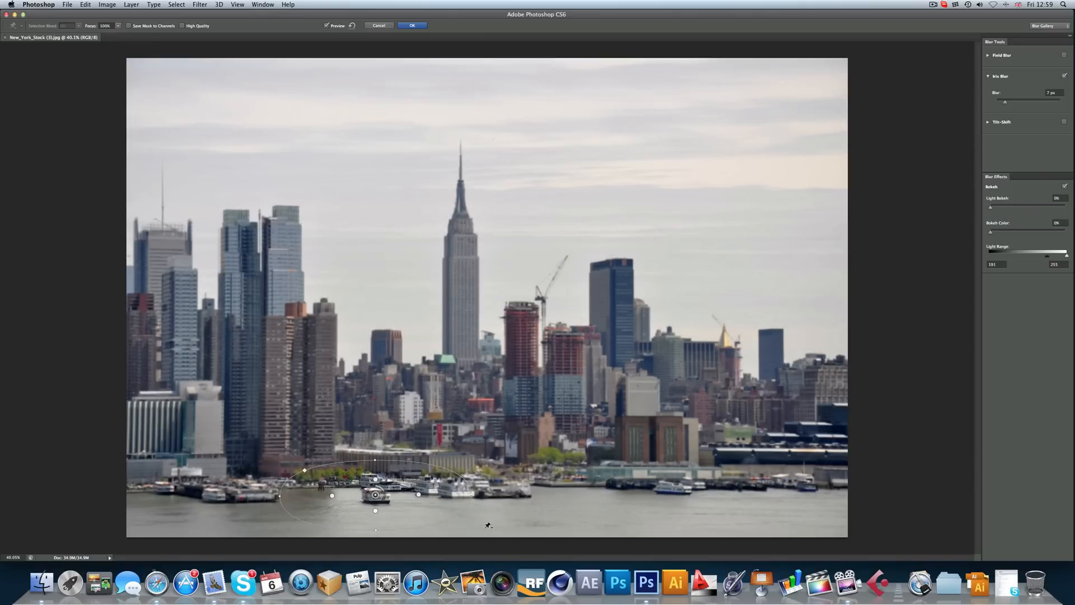
left_click_drag(375, 495, 889, 264)
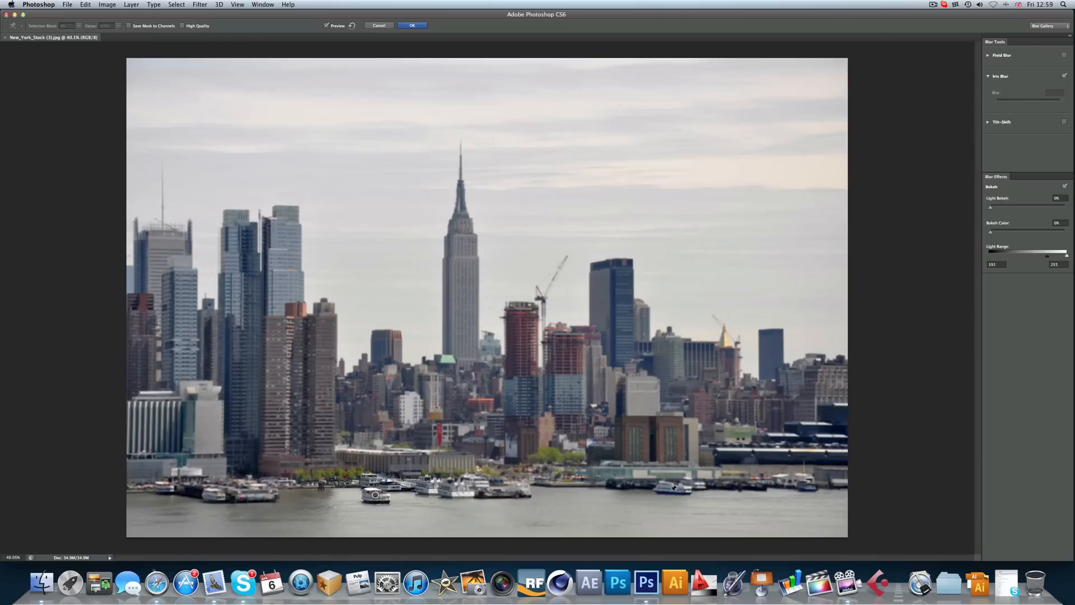
Add a trial iris blur pin on the right waterfront, then discard it
left_click(675, 489)
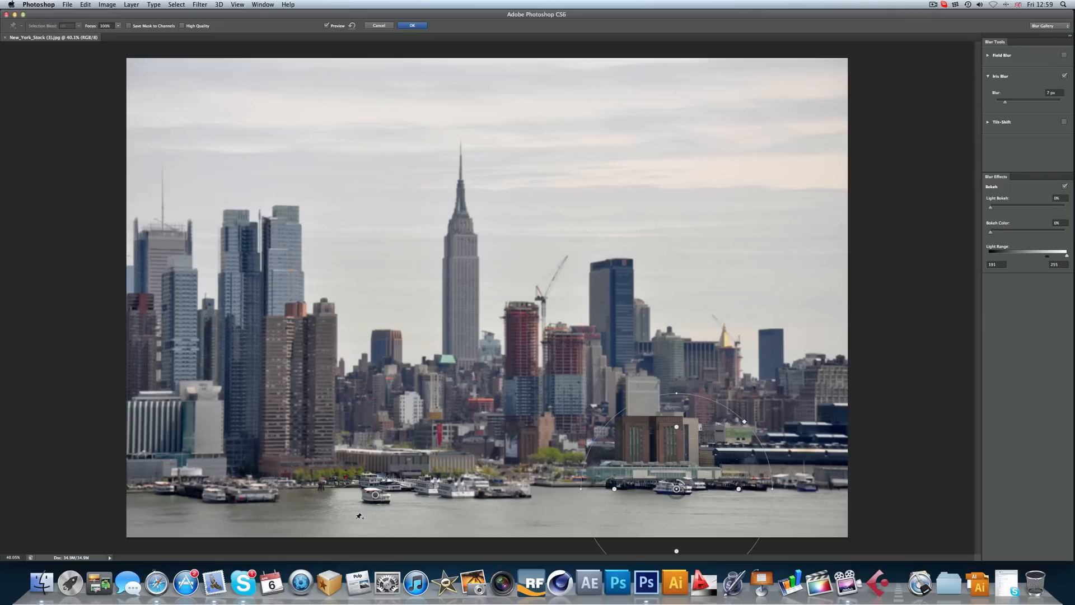
mouse_move(293, 480)
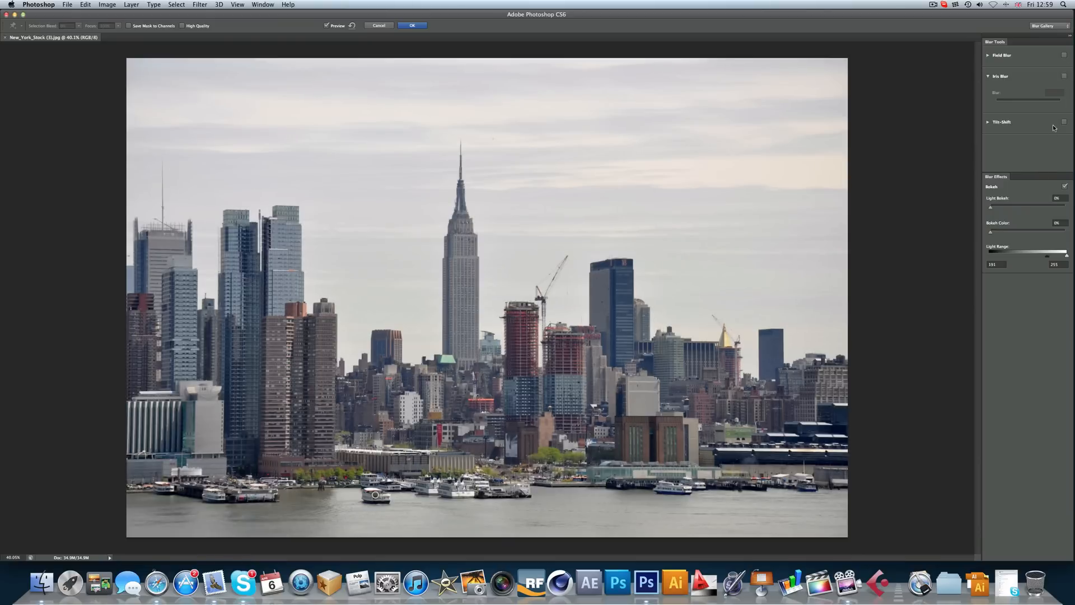
mouse_move(1061, 132)
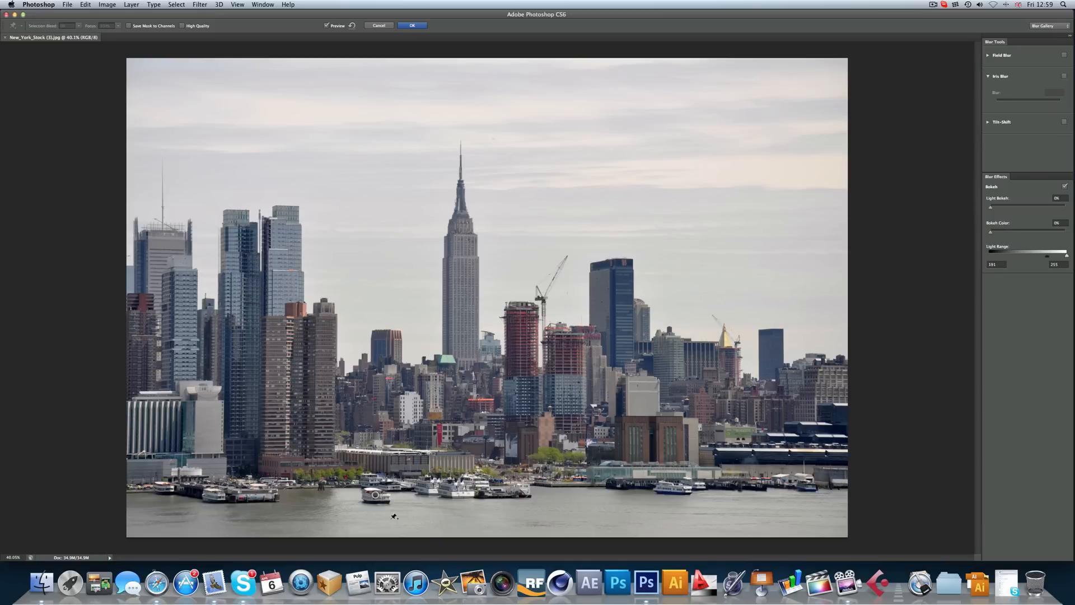
left_click(374, 503)
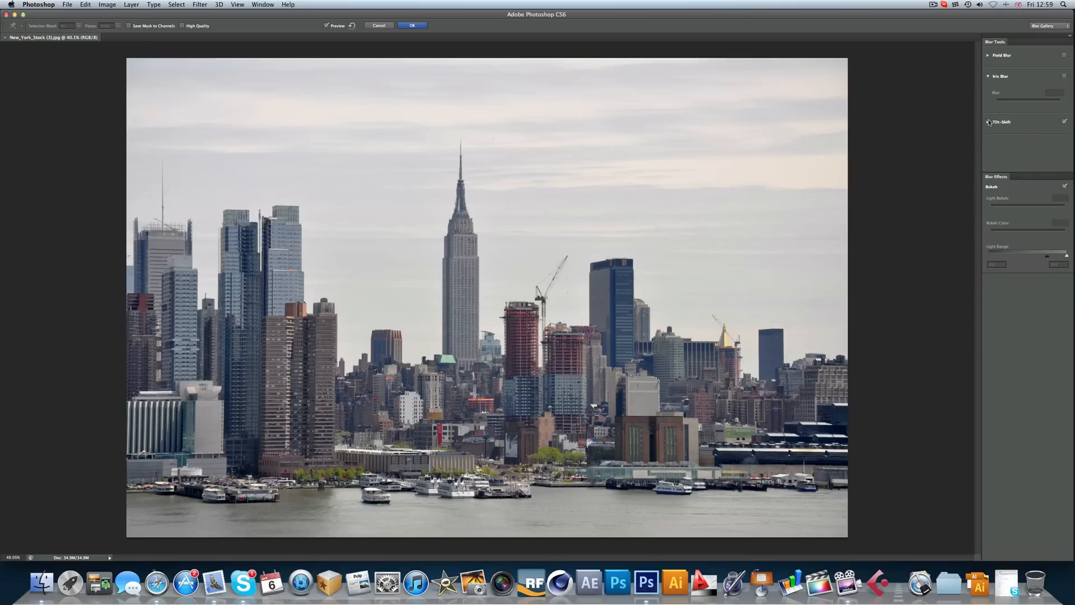
Enable Tilt-Shift at about 28 px with the sharp band centred across the middle skyline
left_click(989, 122)
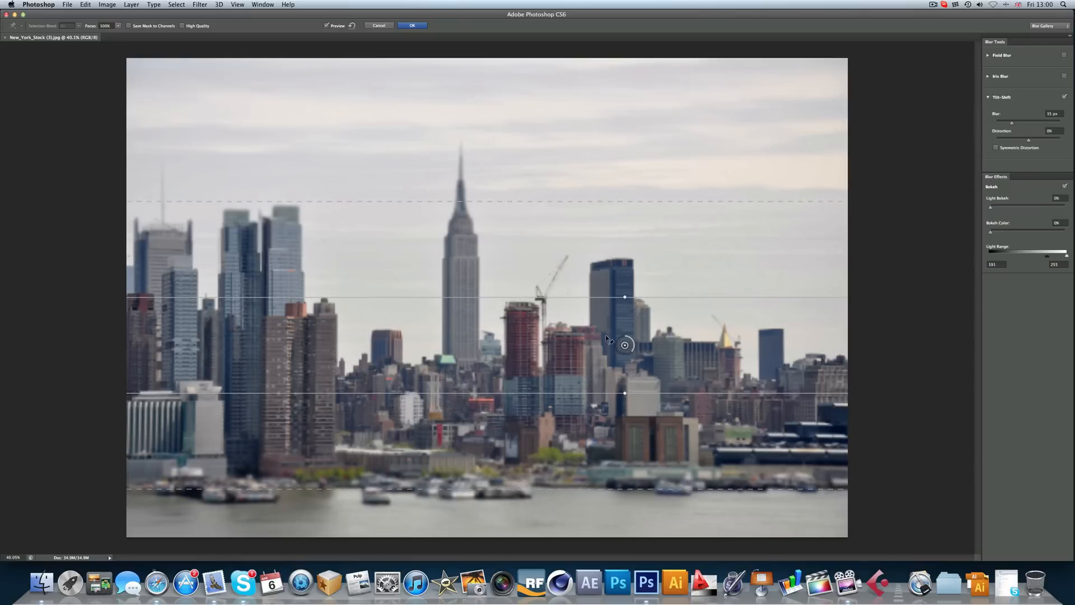
left_click_drag(624, 345, 724, 342)
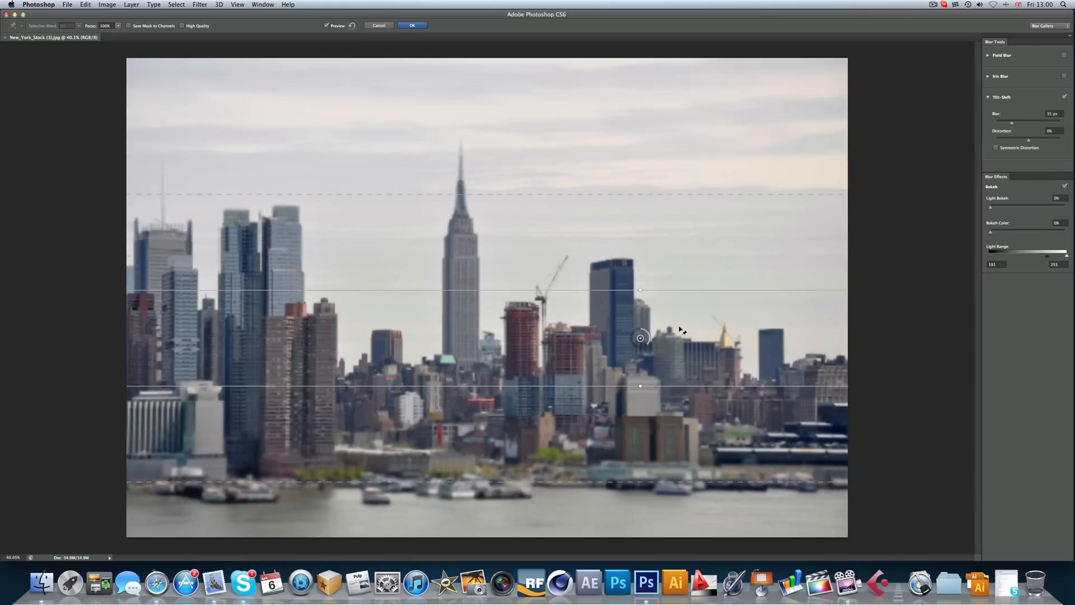
left_click_drag(640, 337, 727, 341)
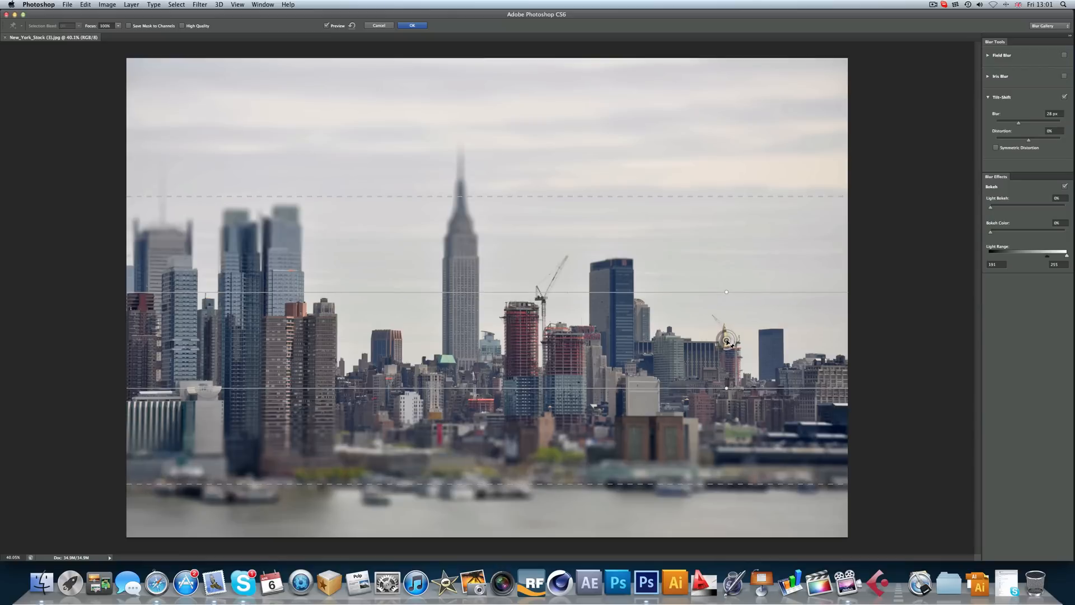
left_click_drag(727, 341, 485, 341)
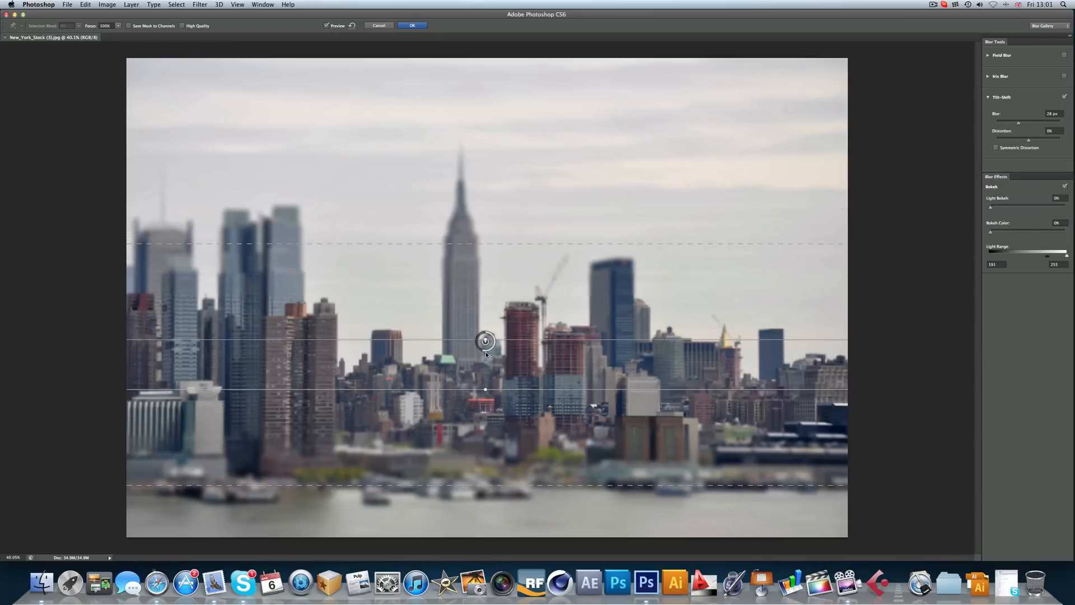
Rotate the tilt-shift band through steep, vertical and diagonal angles, then level it again
left_click_drag(485, 341, 486, 341)
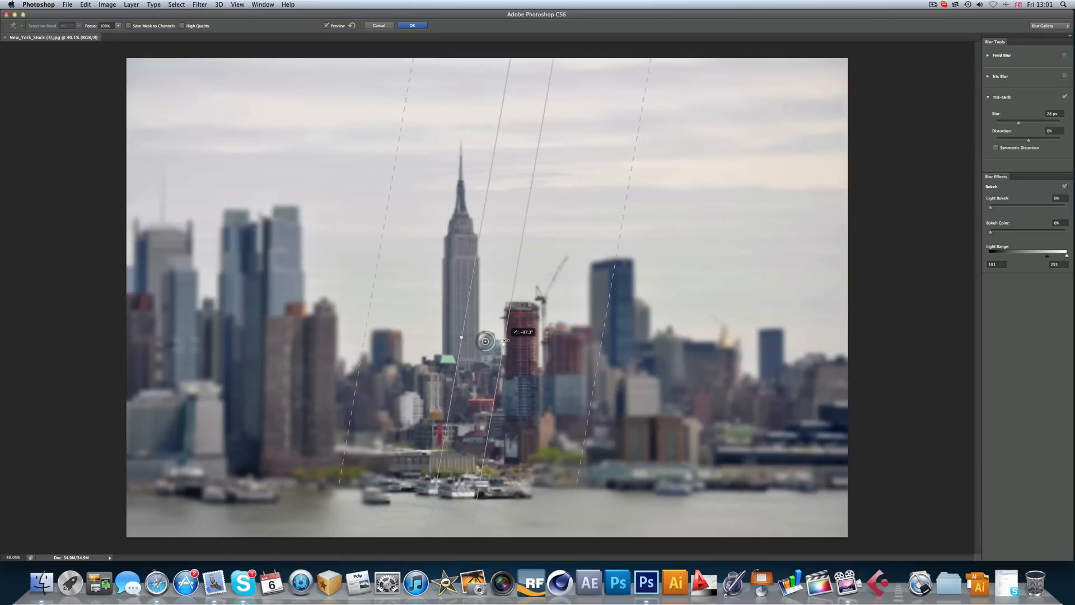
left_click_drag(506, 341, 505, 341)
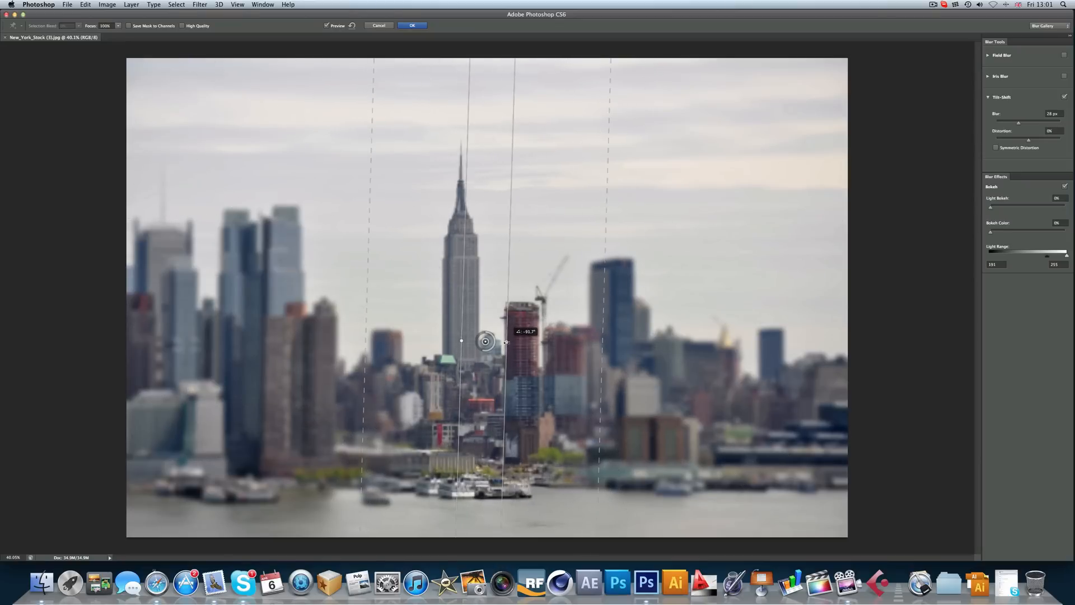
left_click_drag(506, 341, 485, 317)
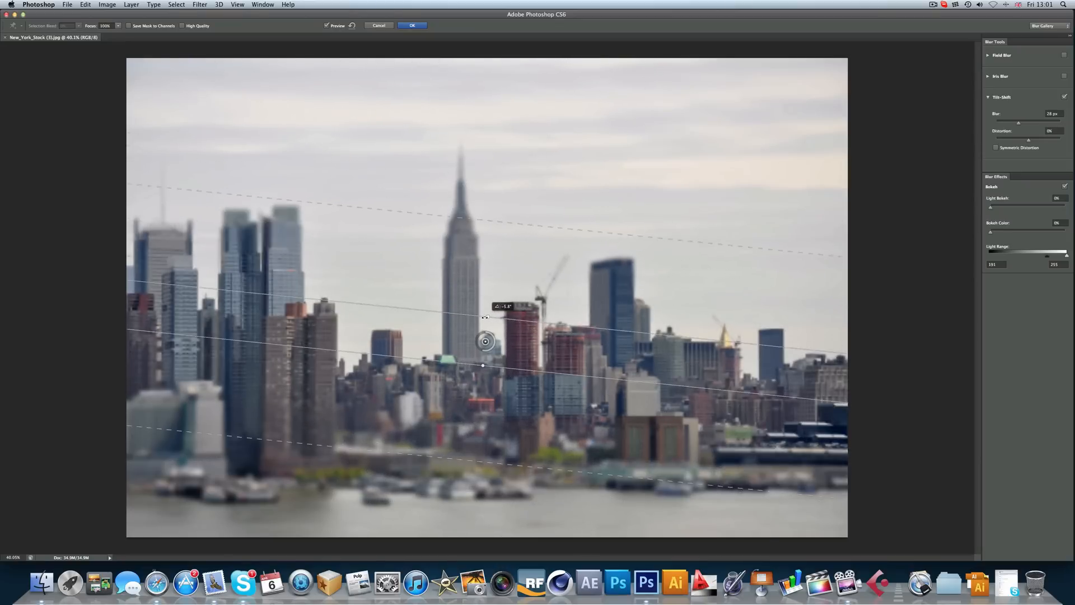
left_click_drag(485, 317, 494, 326)
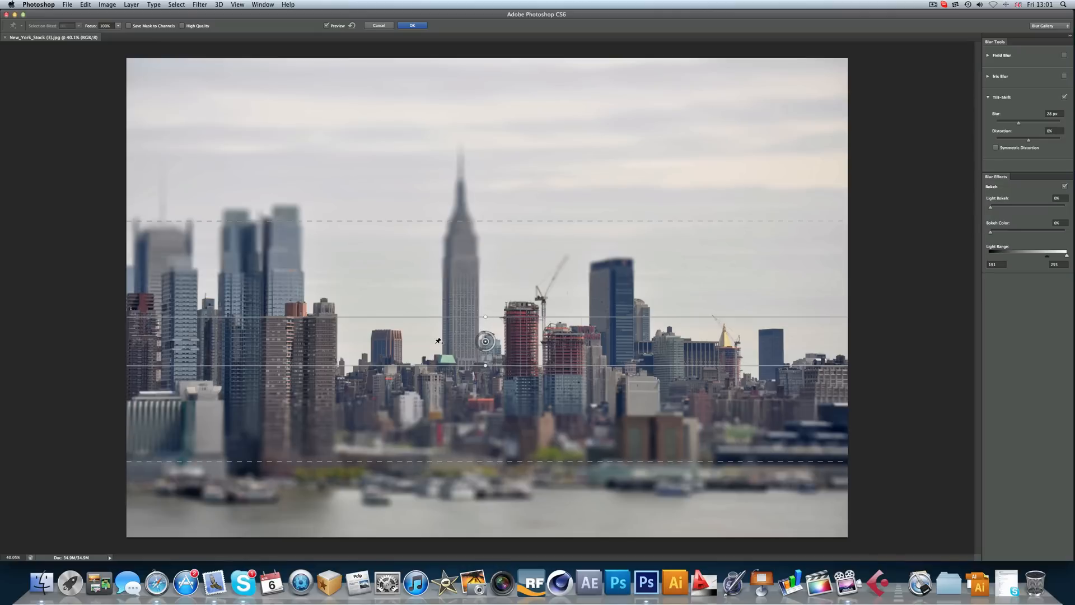
mouse_move(429, 237)
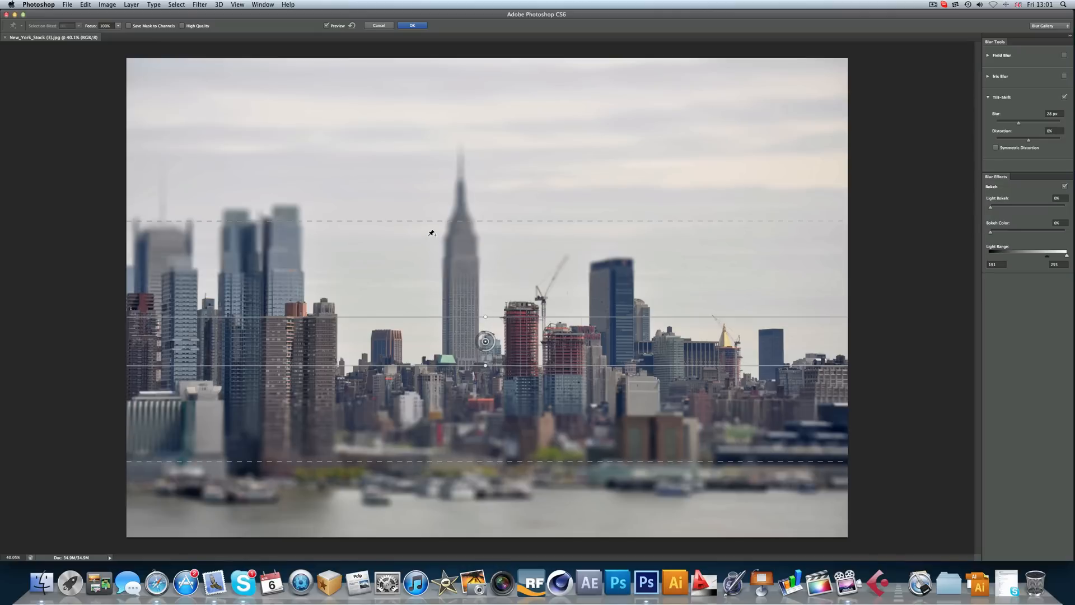
mouse_move(443, 240)
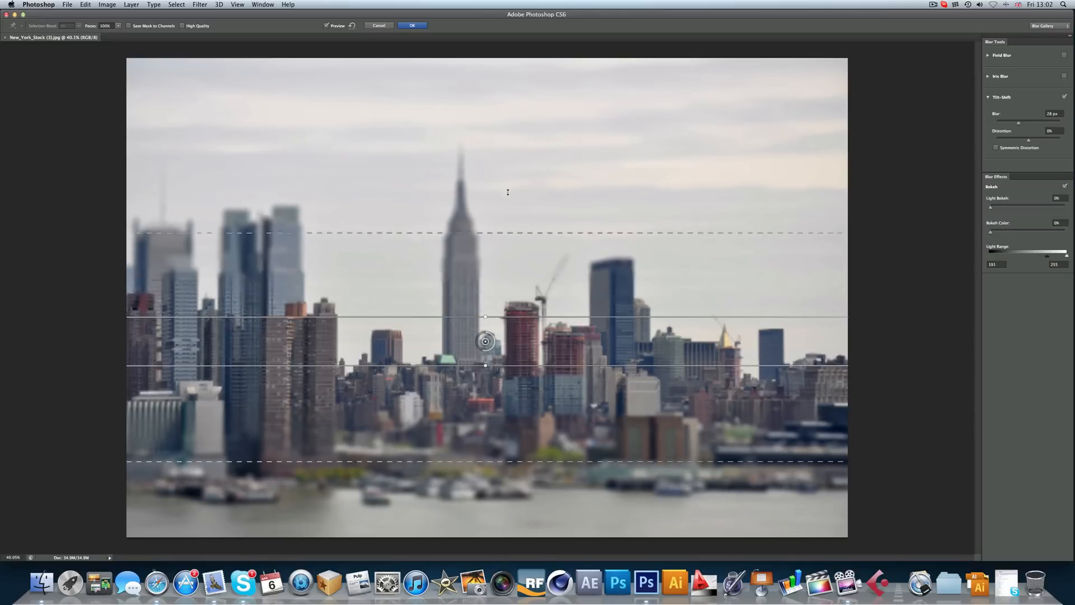
Move the upper transition line higher above the skyline and commit the tilt-shift blur
left_click_drag(507, 233, 505, 196)
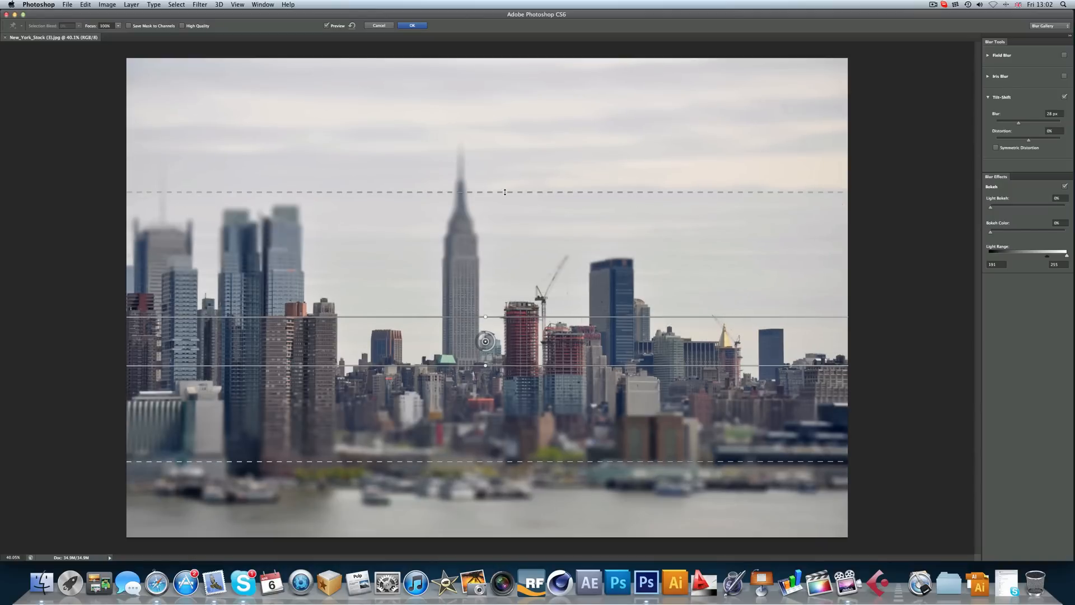
left_click_drag(505, 193, 505, 220)
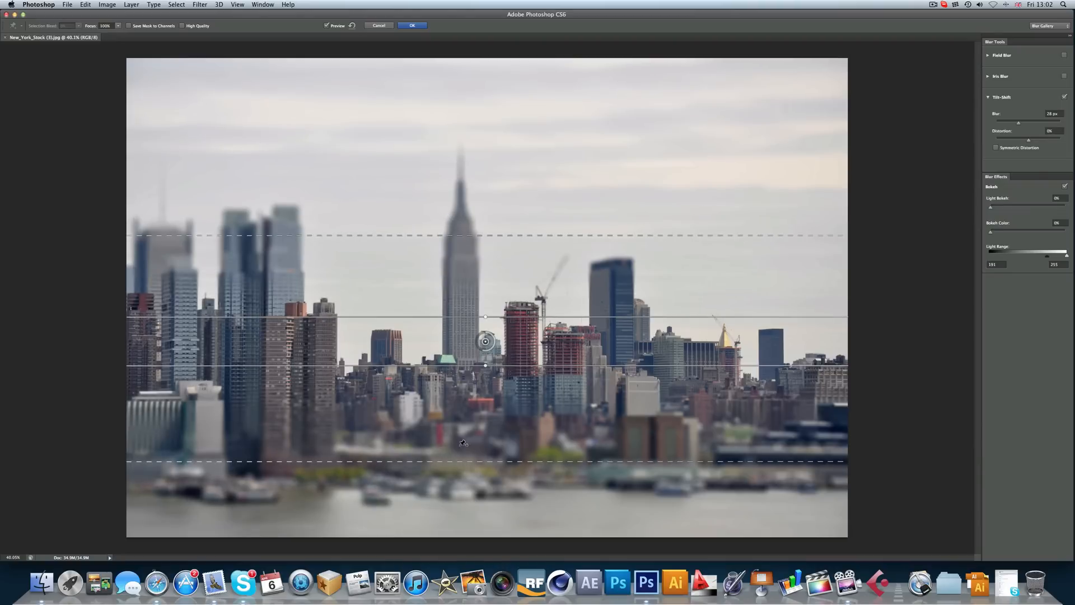
mouse_move(445, 177)
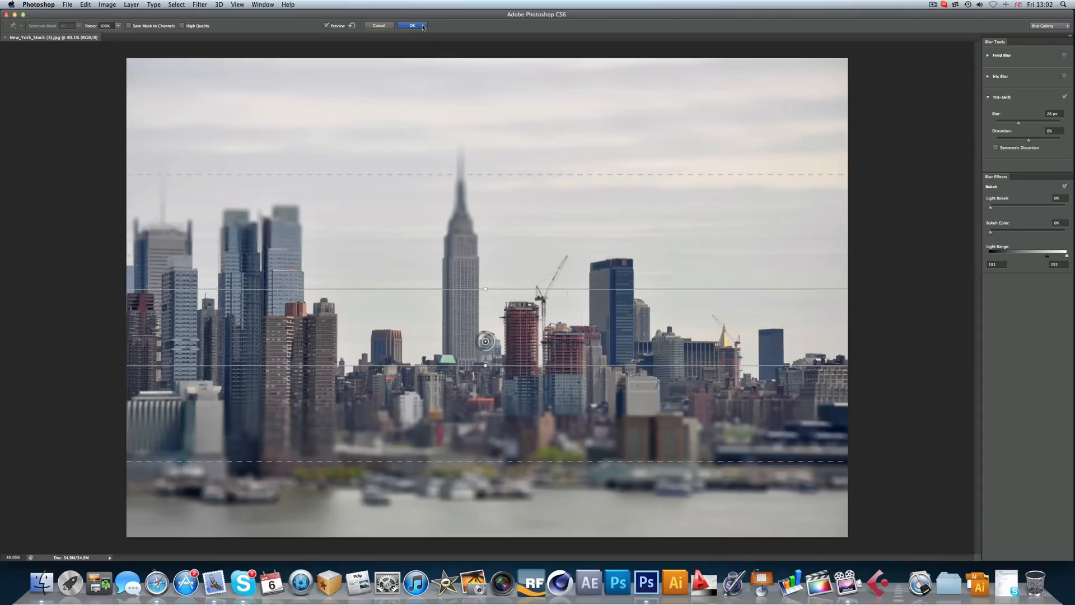
left_click(409, 25)
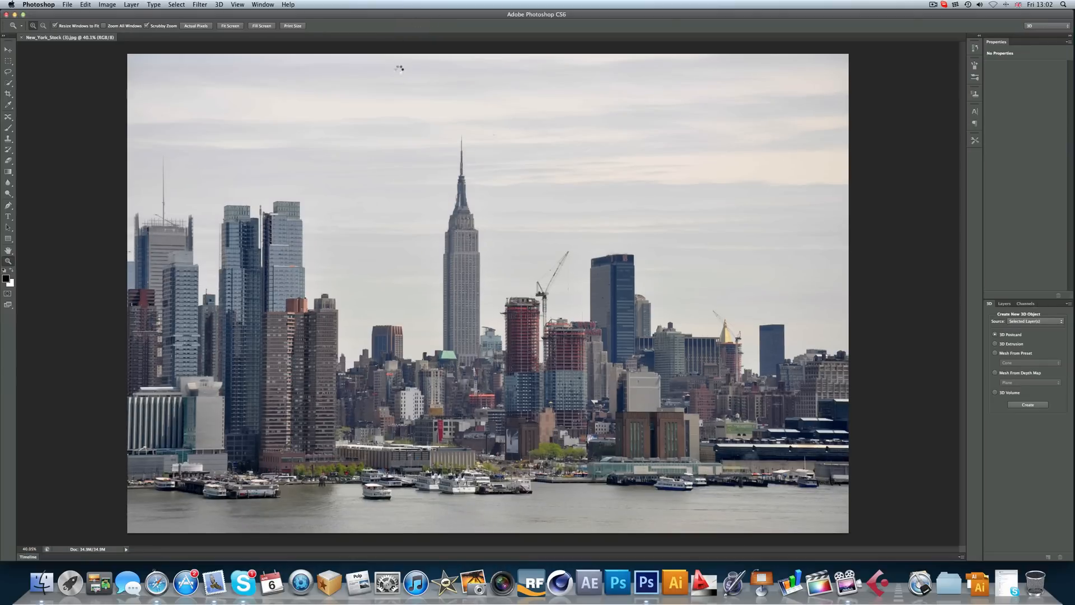